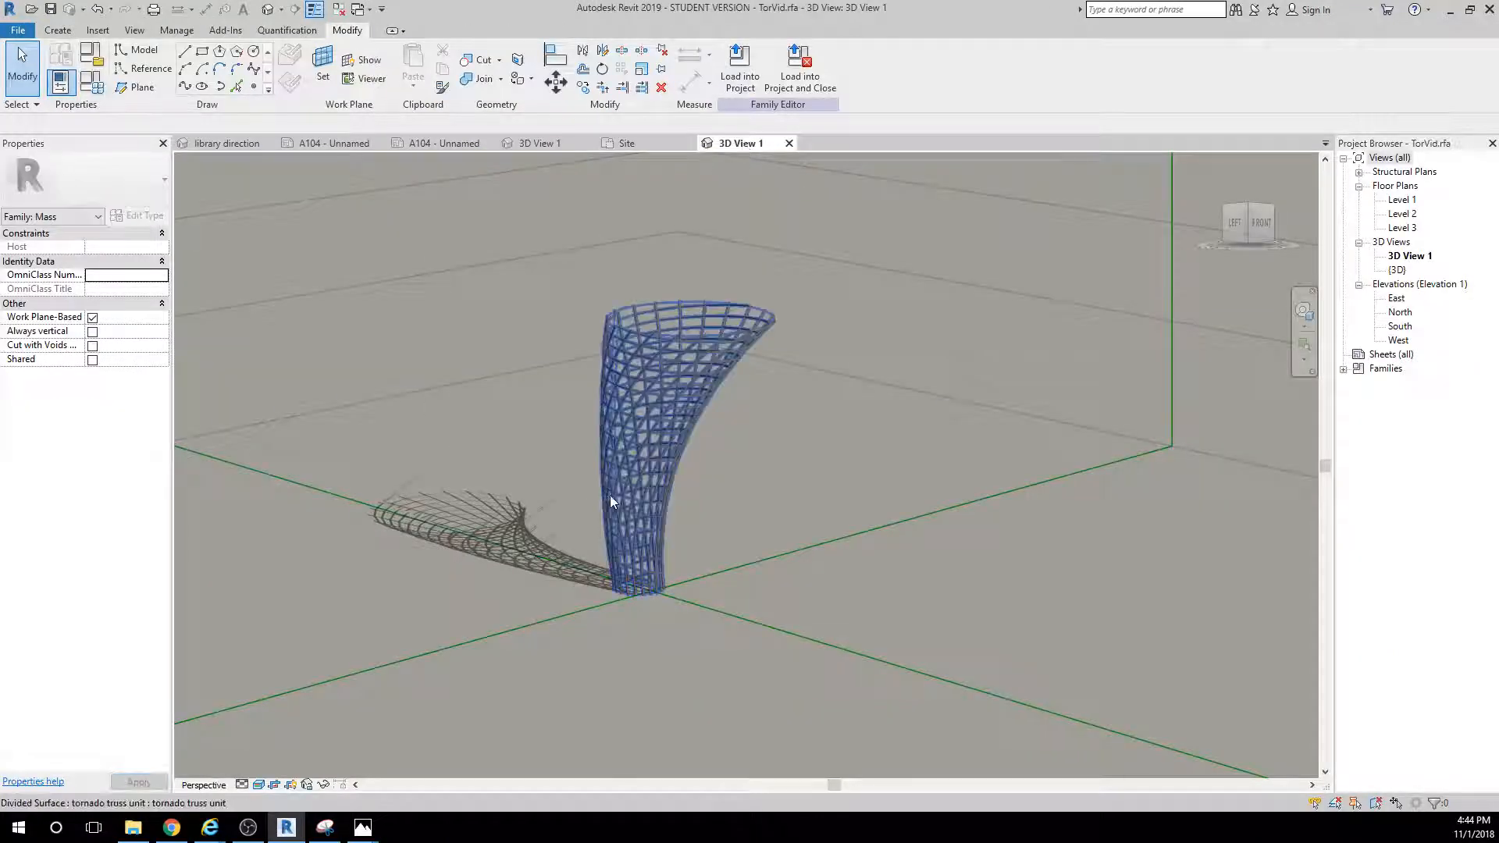
Select the form element at the tornado lattice's base and enter Edit Profile on its circle.
click(724, 325)
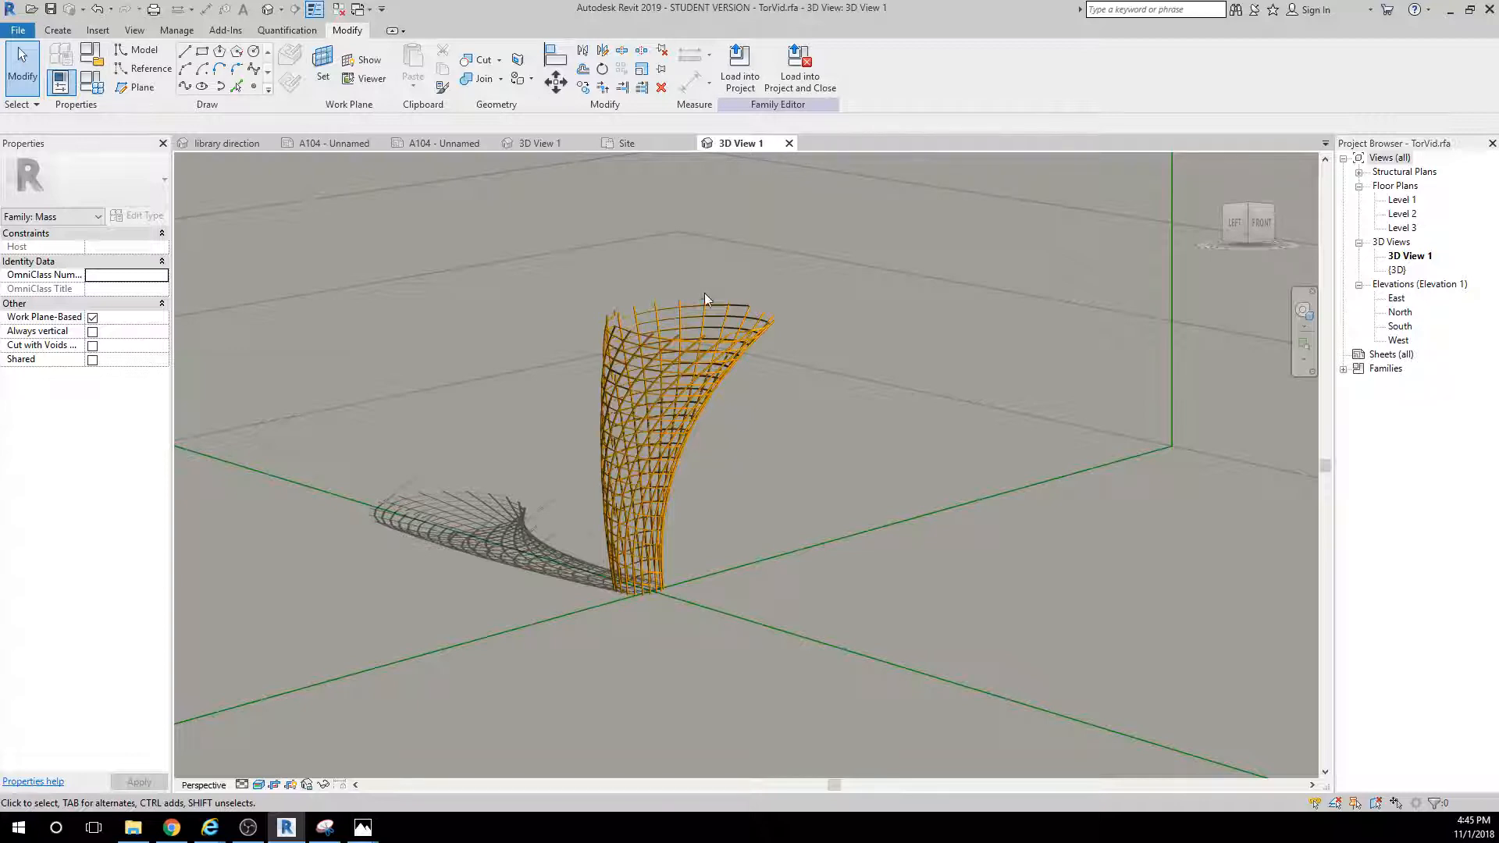
click(663, 341)
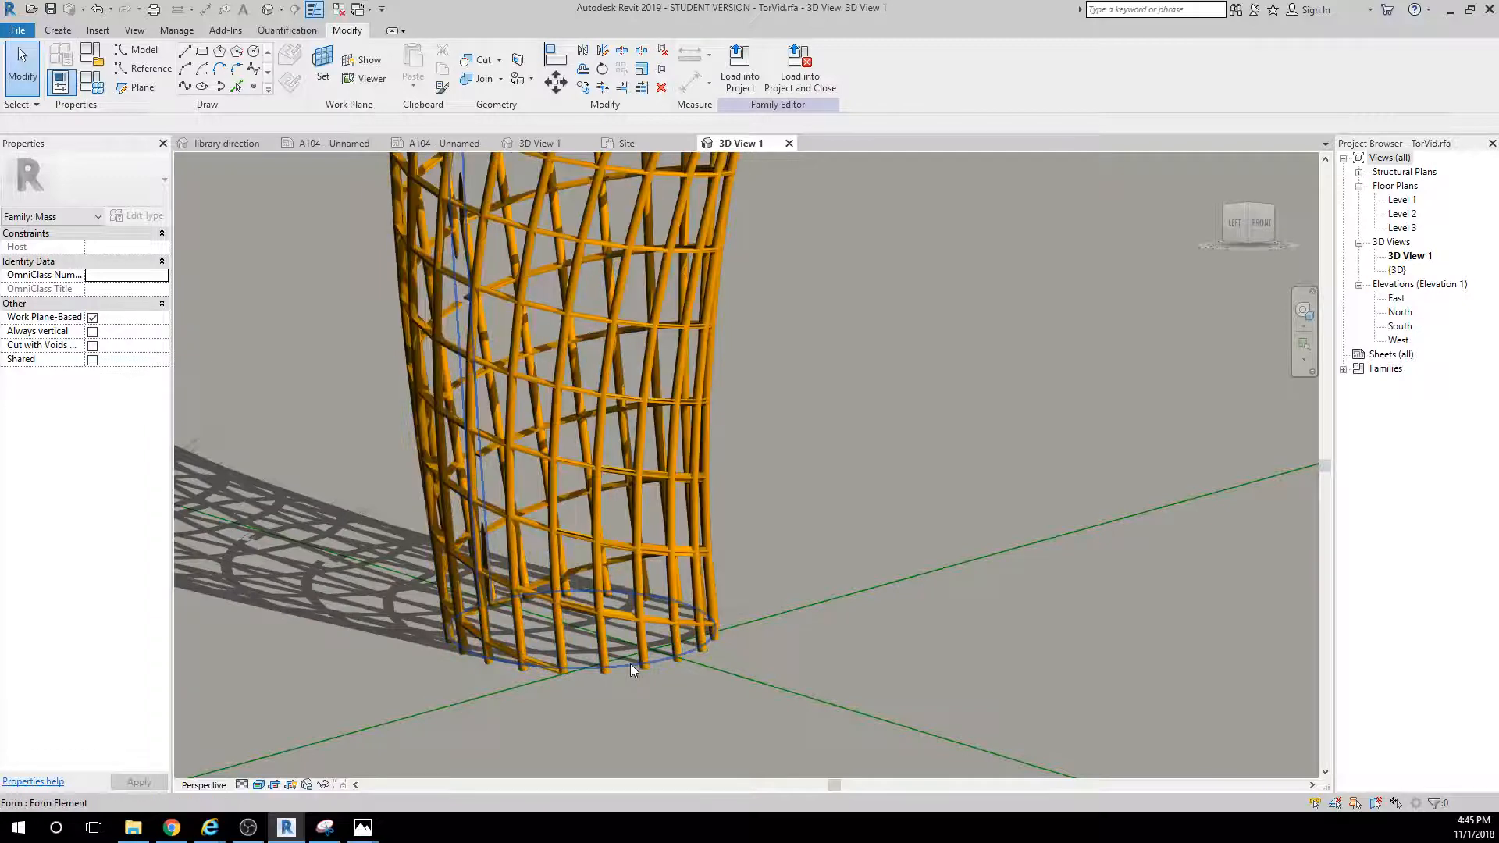
click(631, 670)
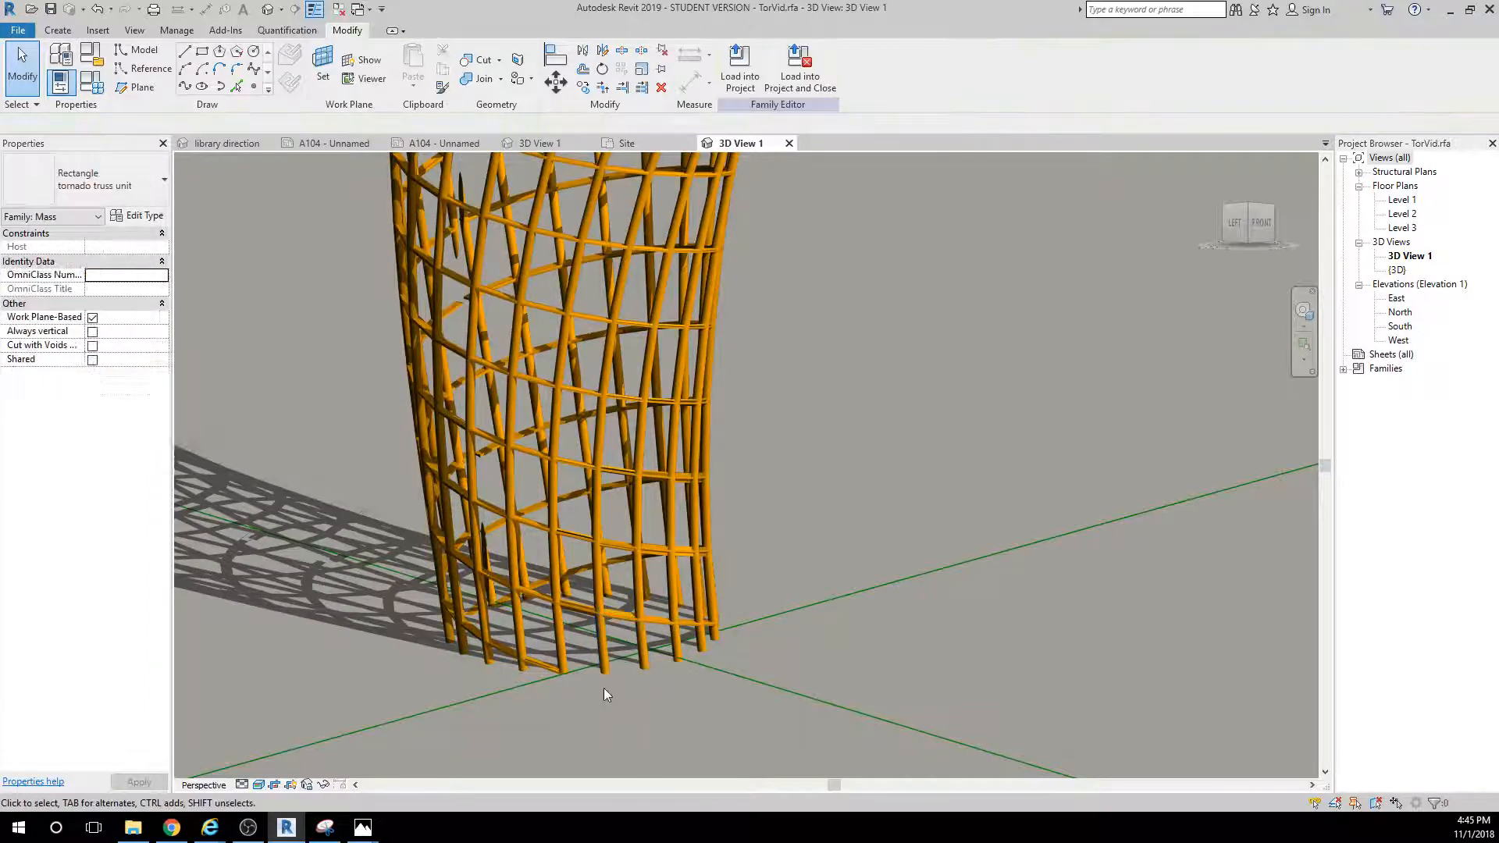
click(578, 673)
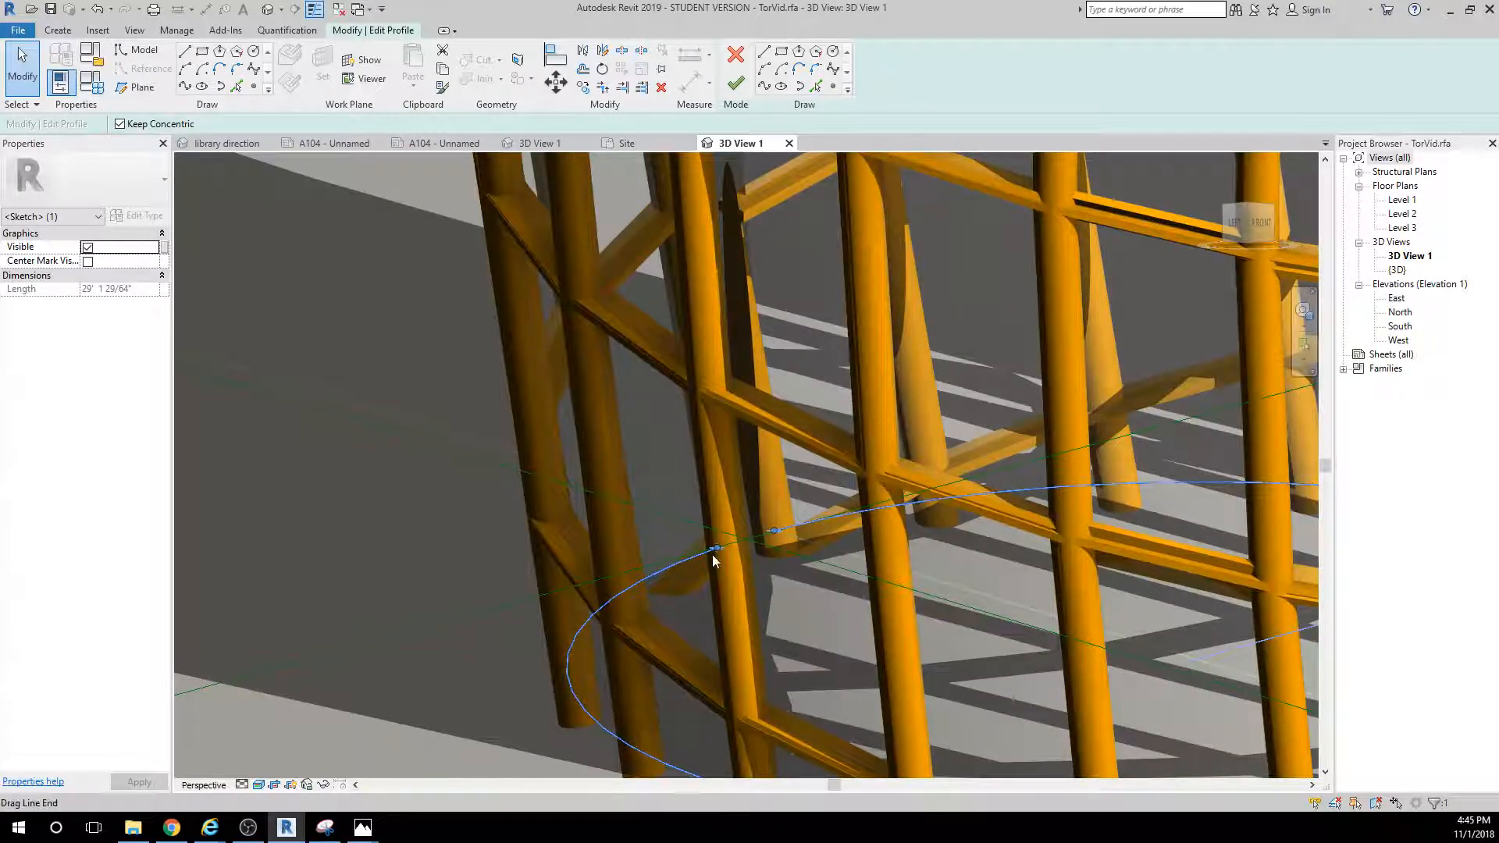
Enlarge the base profile circle by dragging its edge, then finish edit mode.
drag(712, 562, 789, 562)
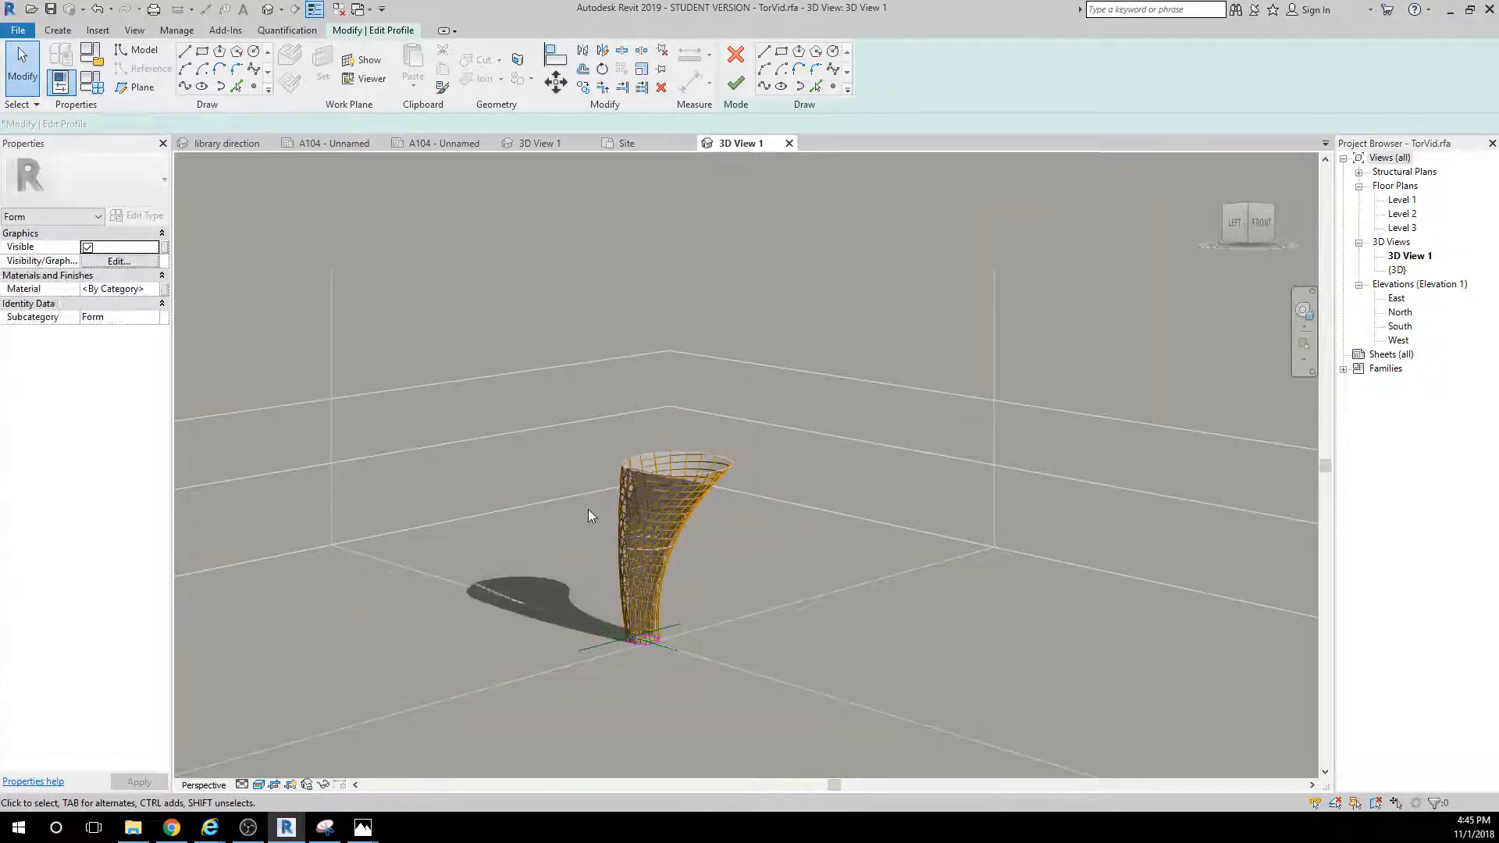
mouse_move(324, 428)
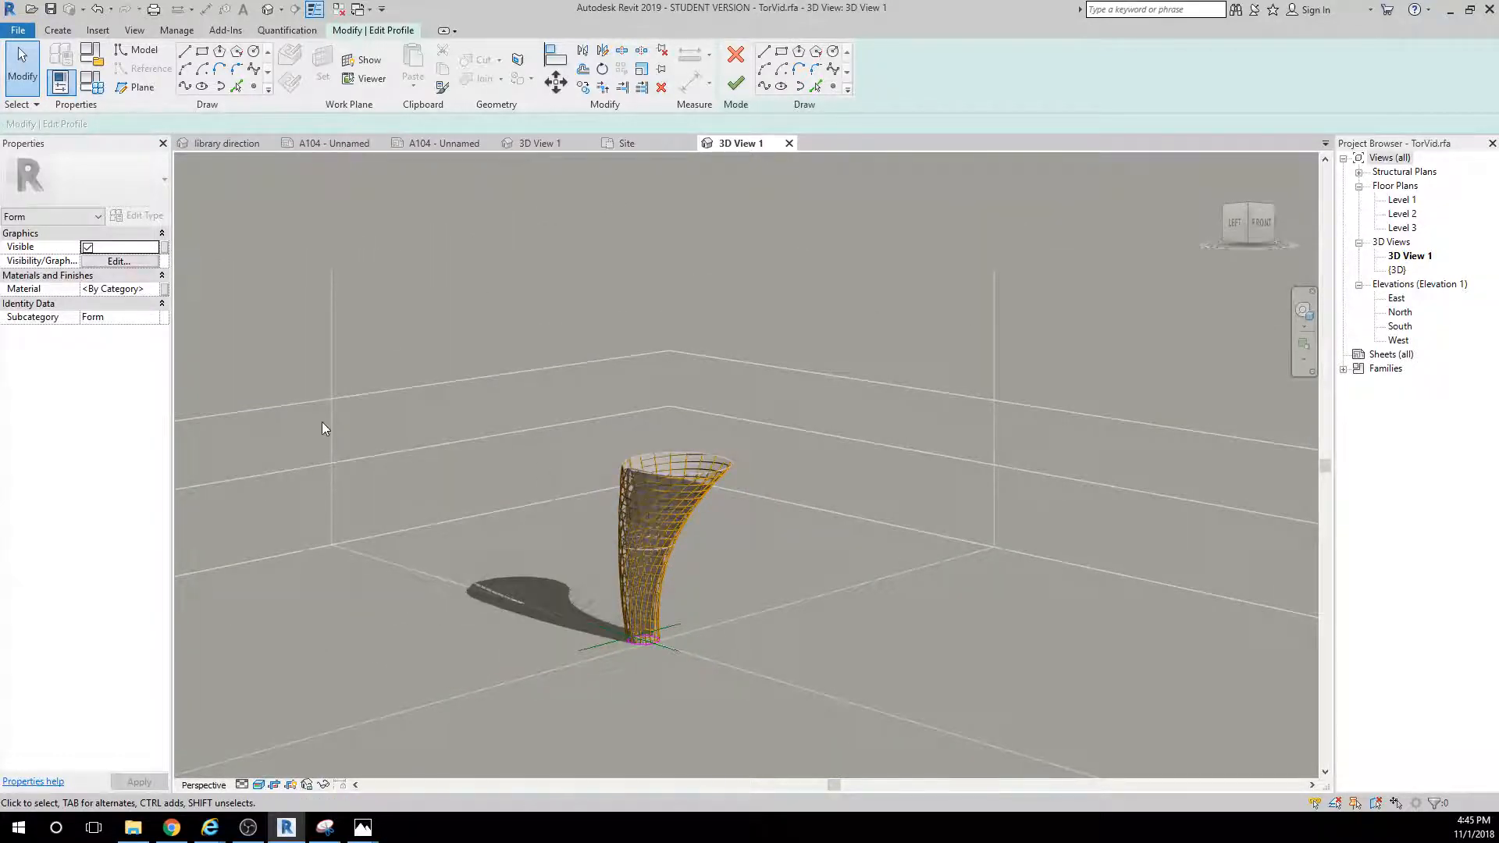
click(735, 60)
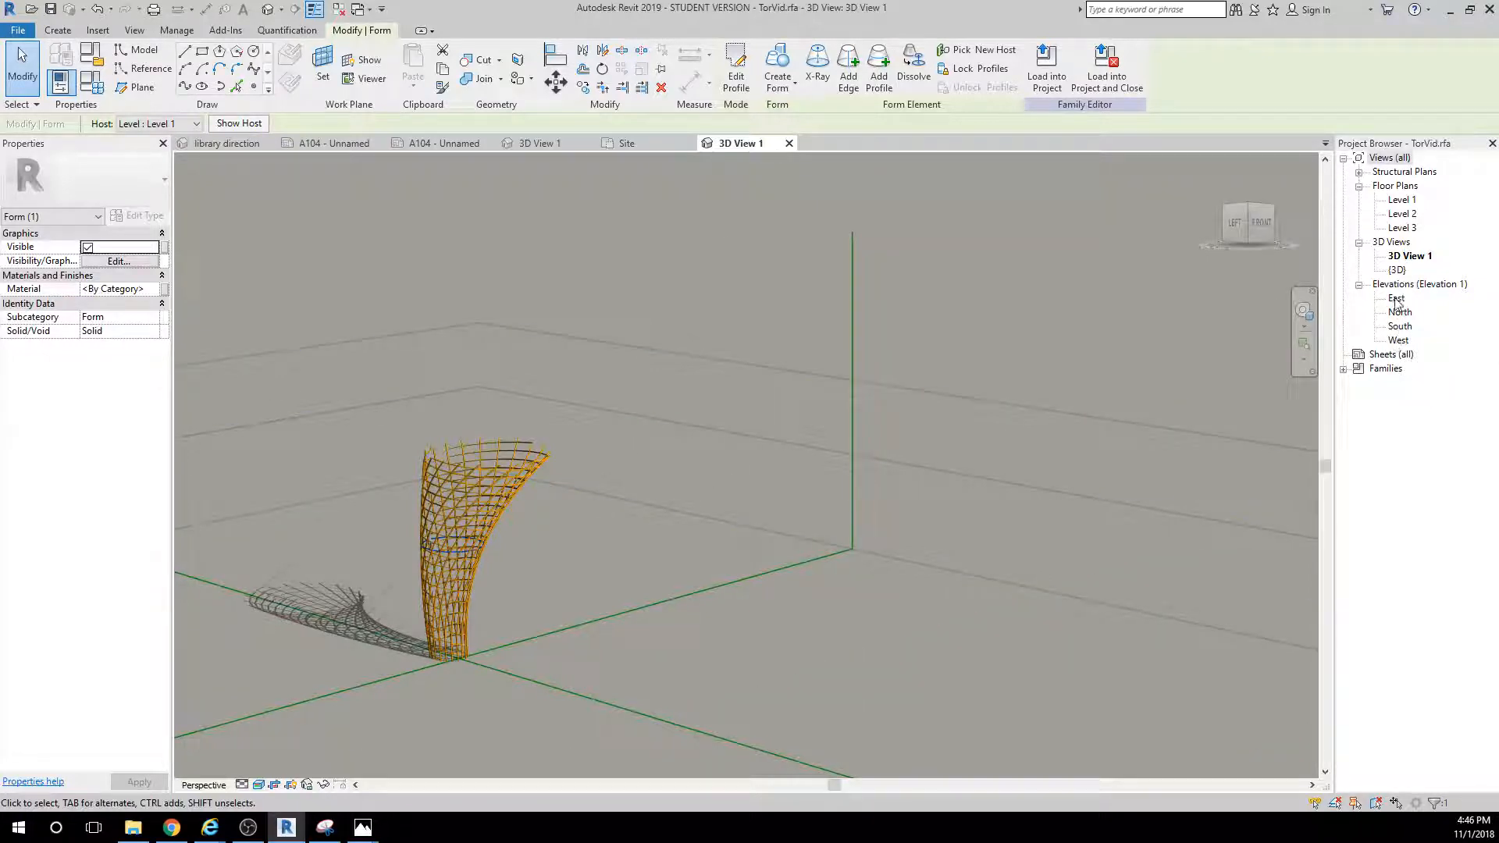
Check the lattice in the East elevation, then switch to the default 3D view.
double_click(1397, 299)
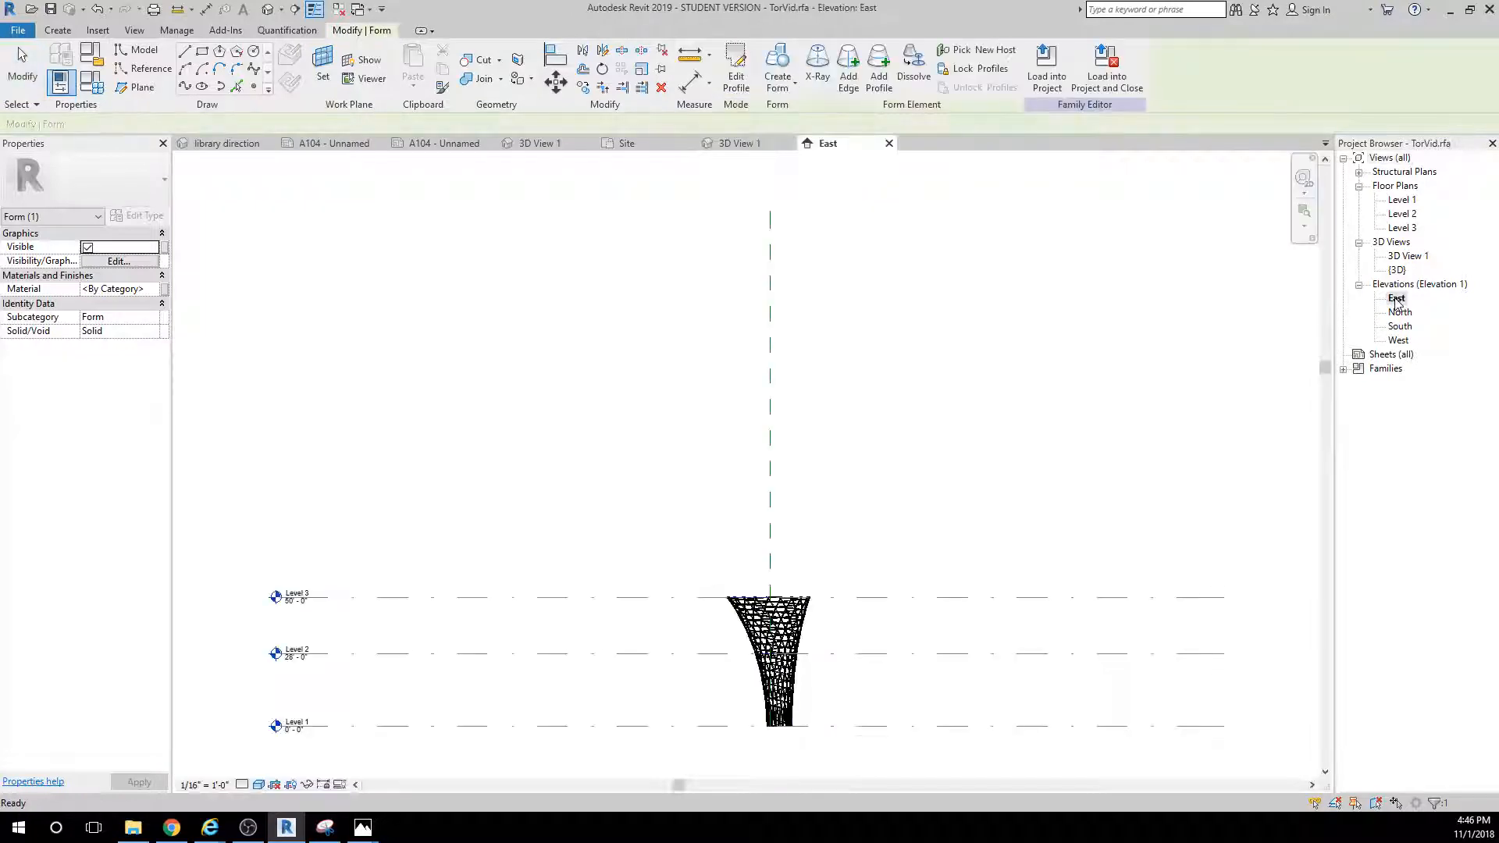
click(296, 654)
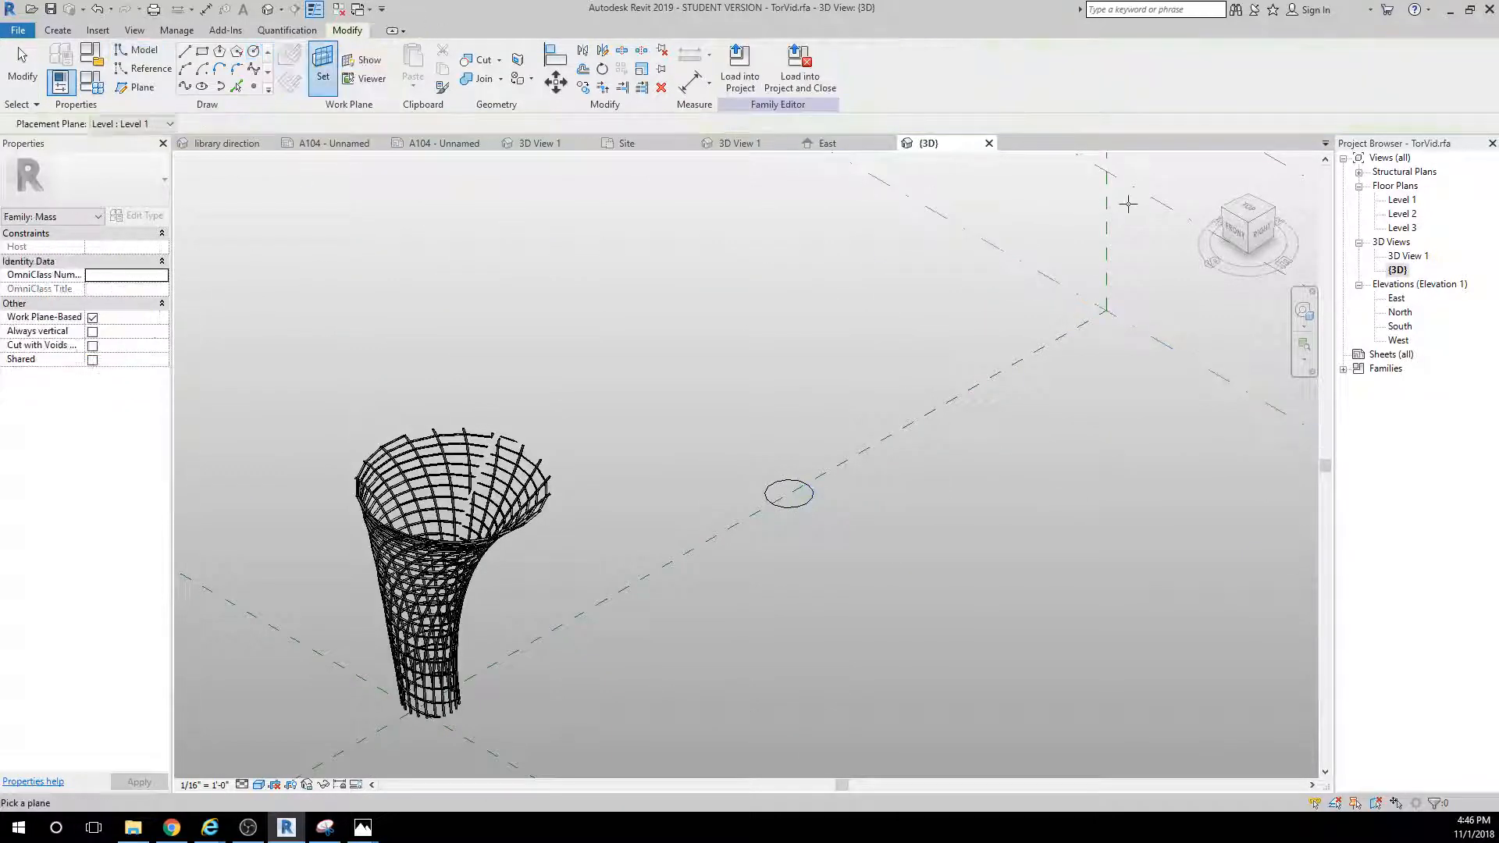
Draw a circle on Level 2 and a 16' circle on Level 3, then select all three circles.
click(252, 54)
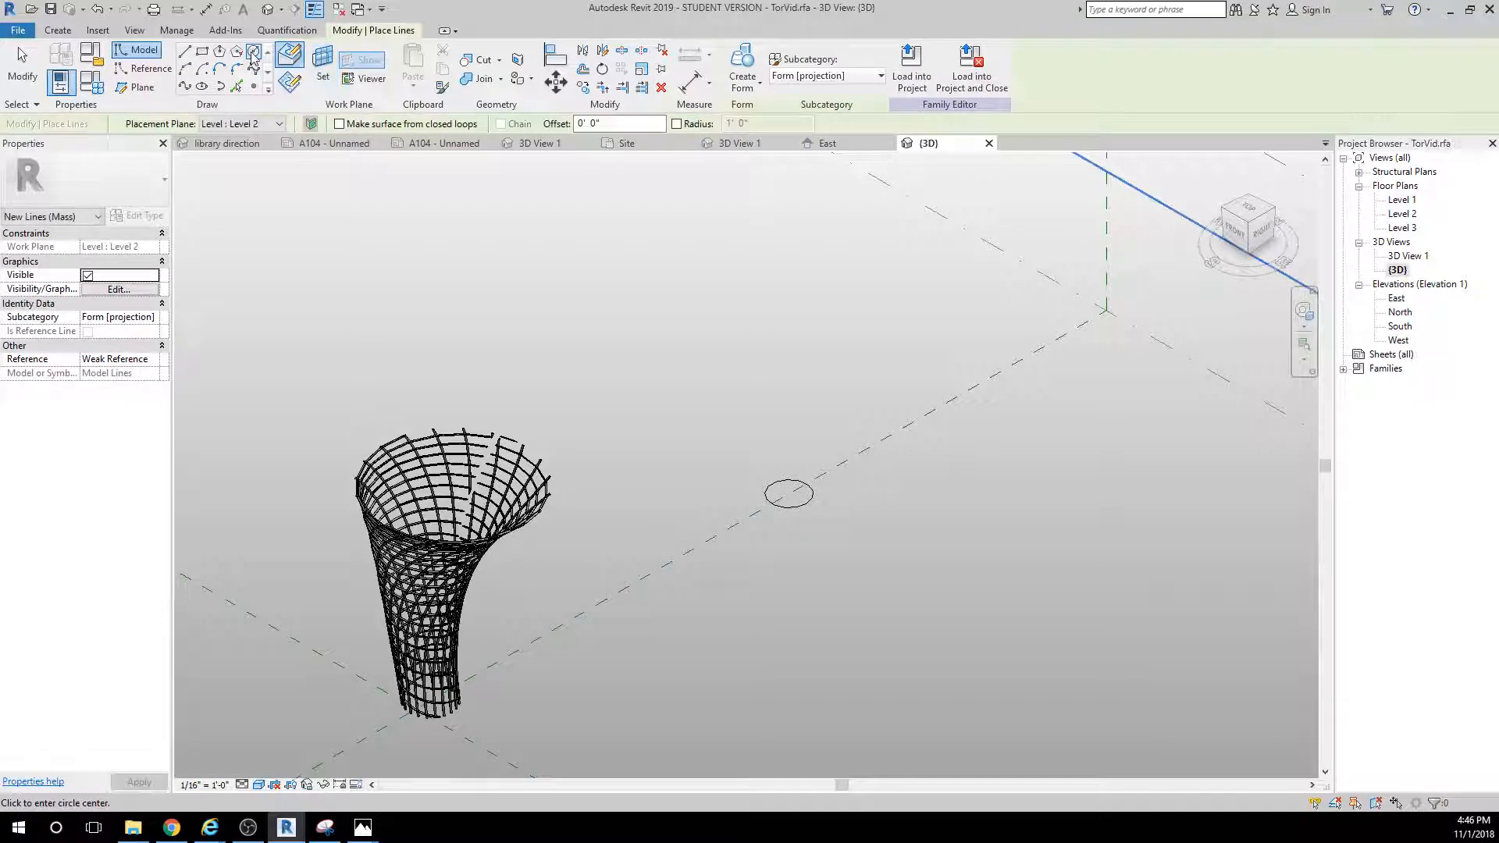
click(760, 411)
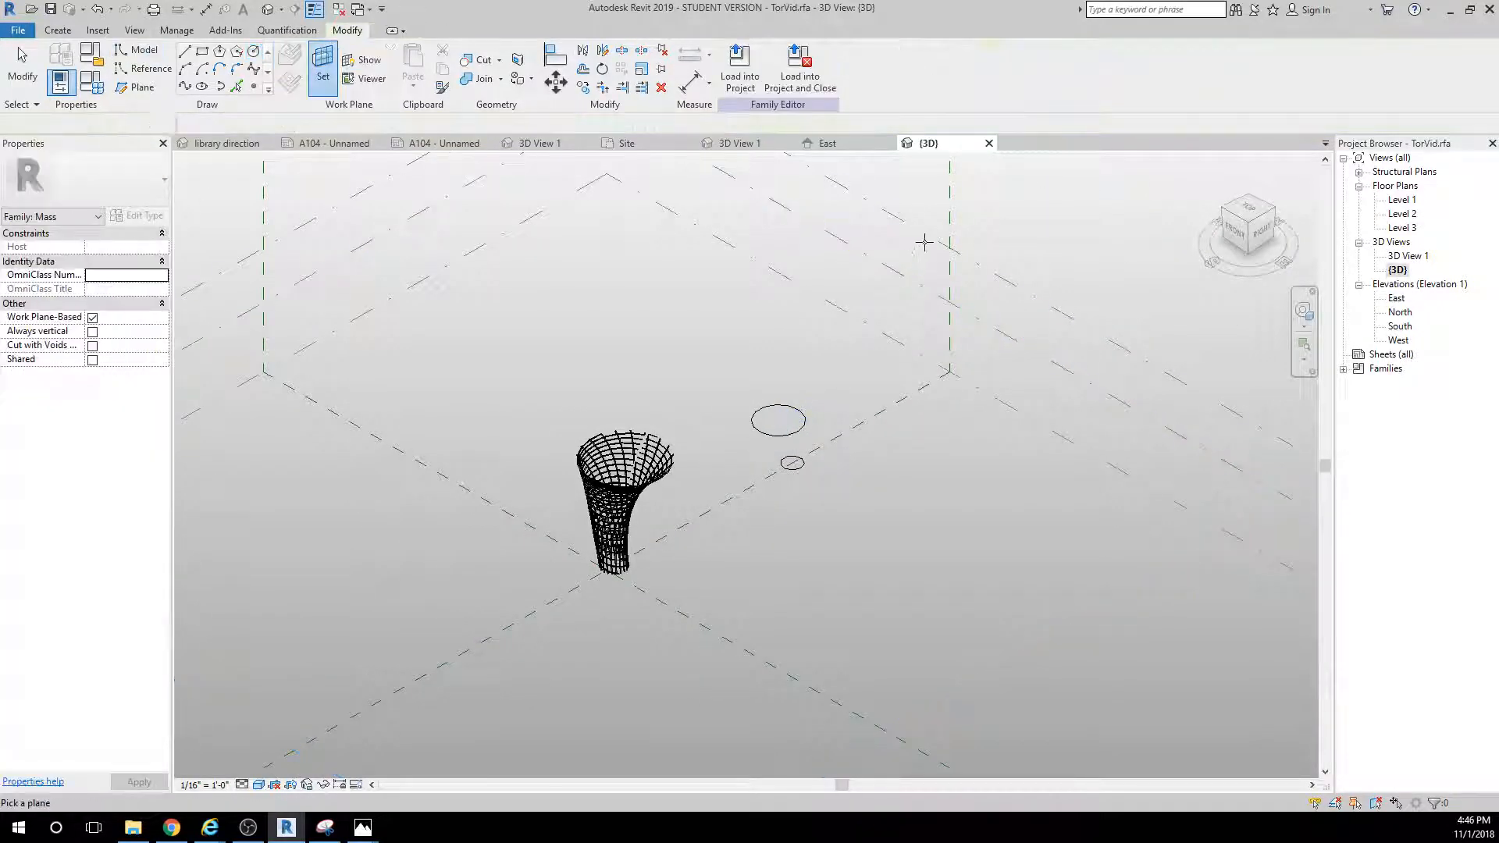
click(255, 55)
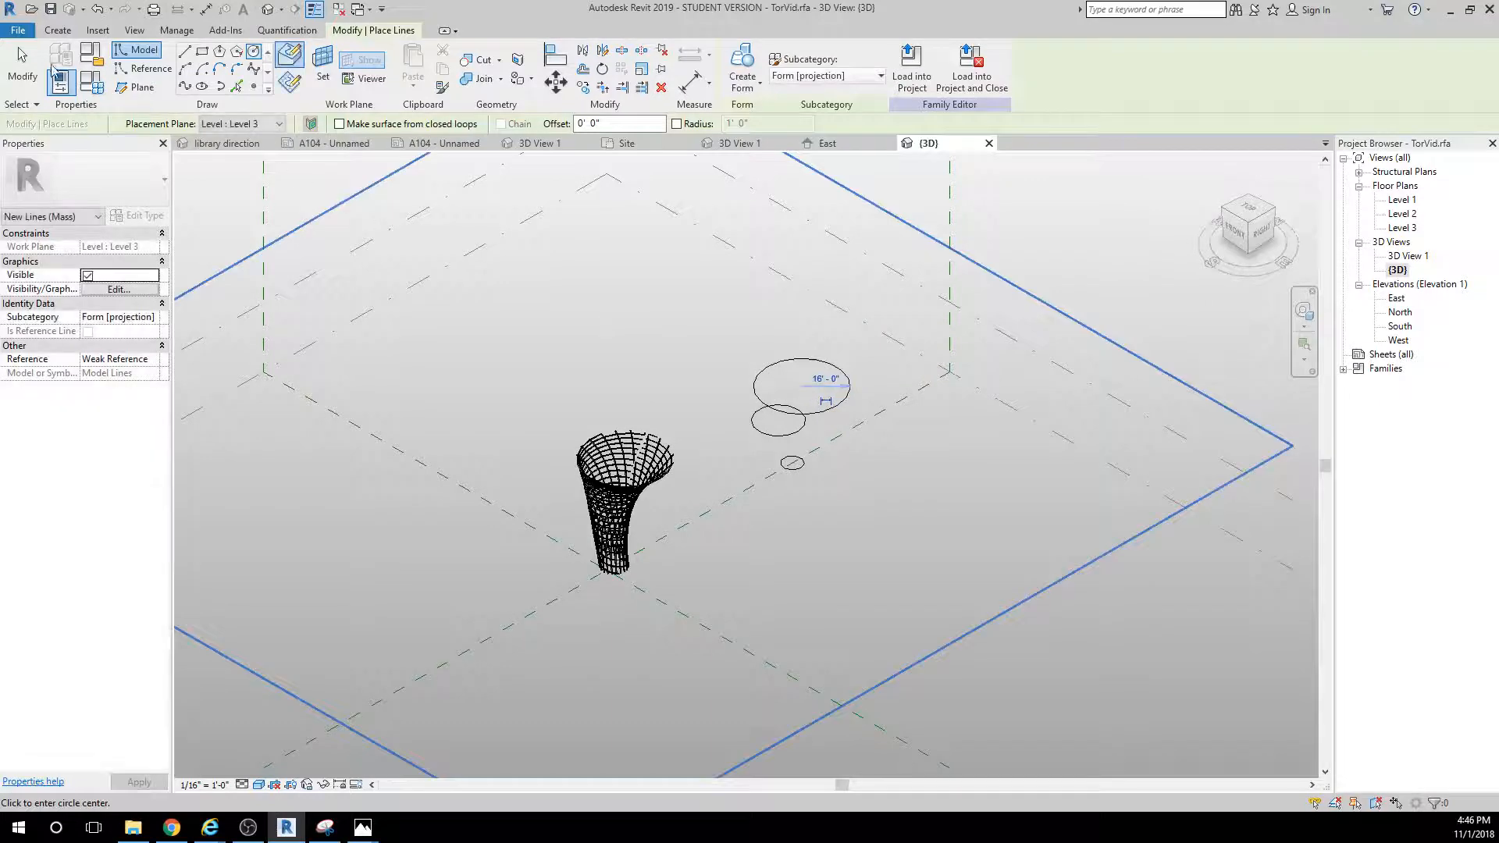
click(800, 388)
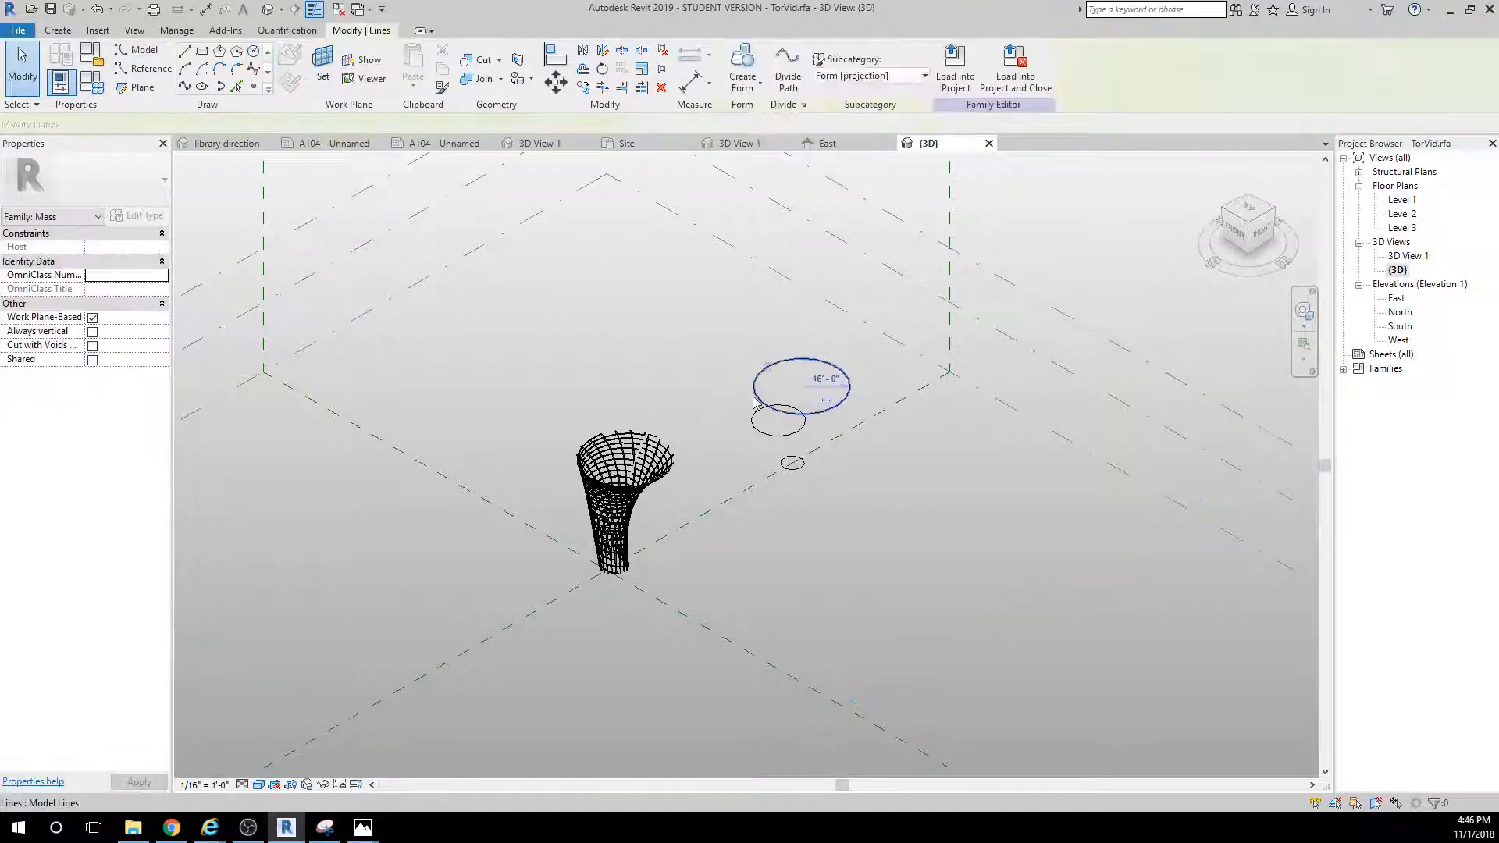
click(792, 463)
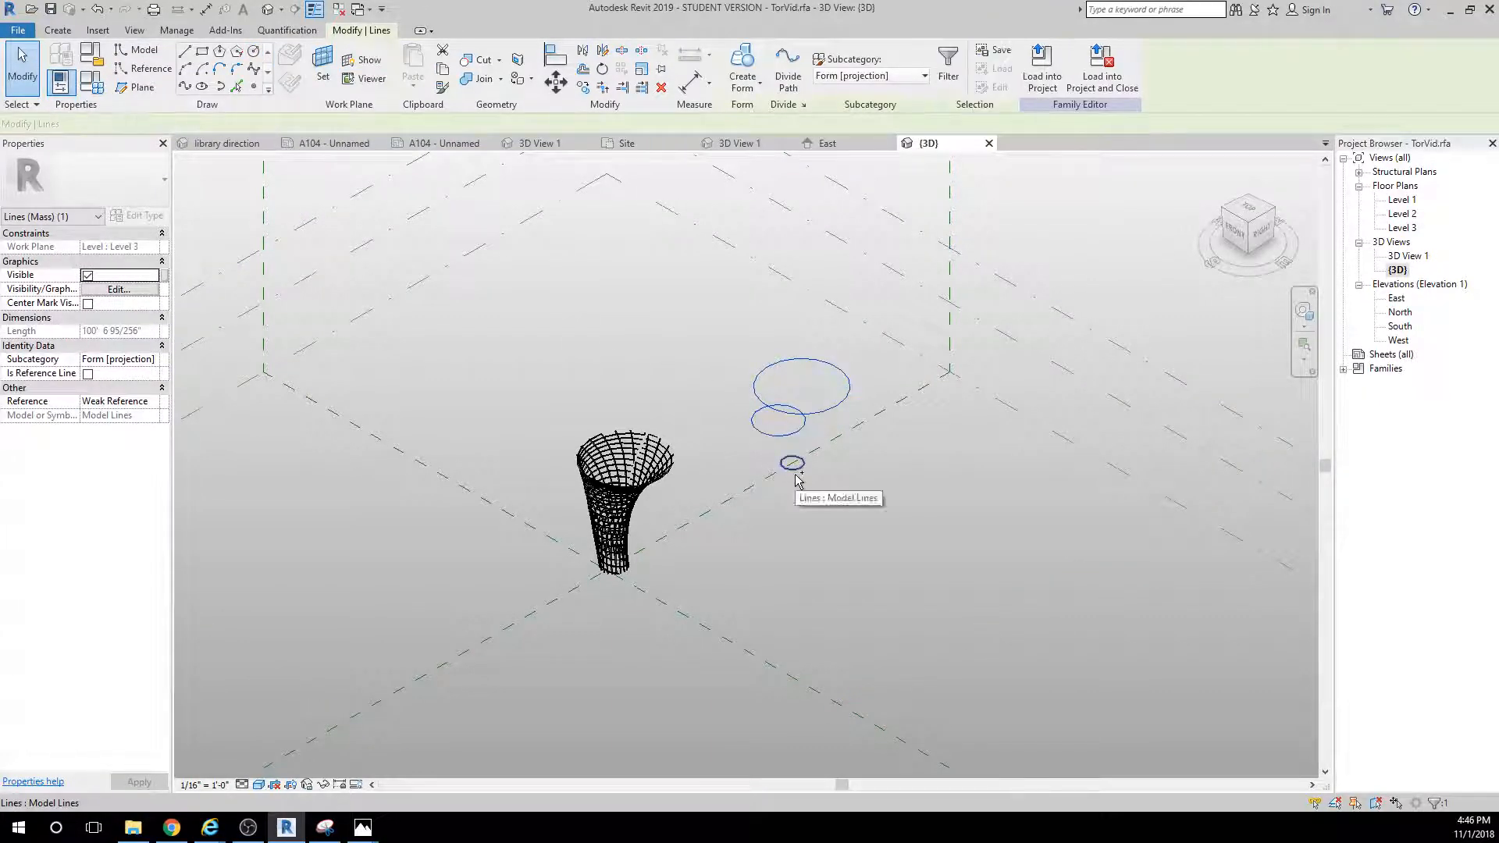
click(741, 69)
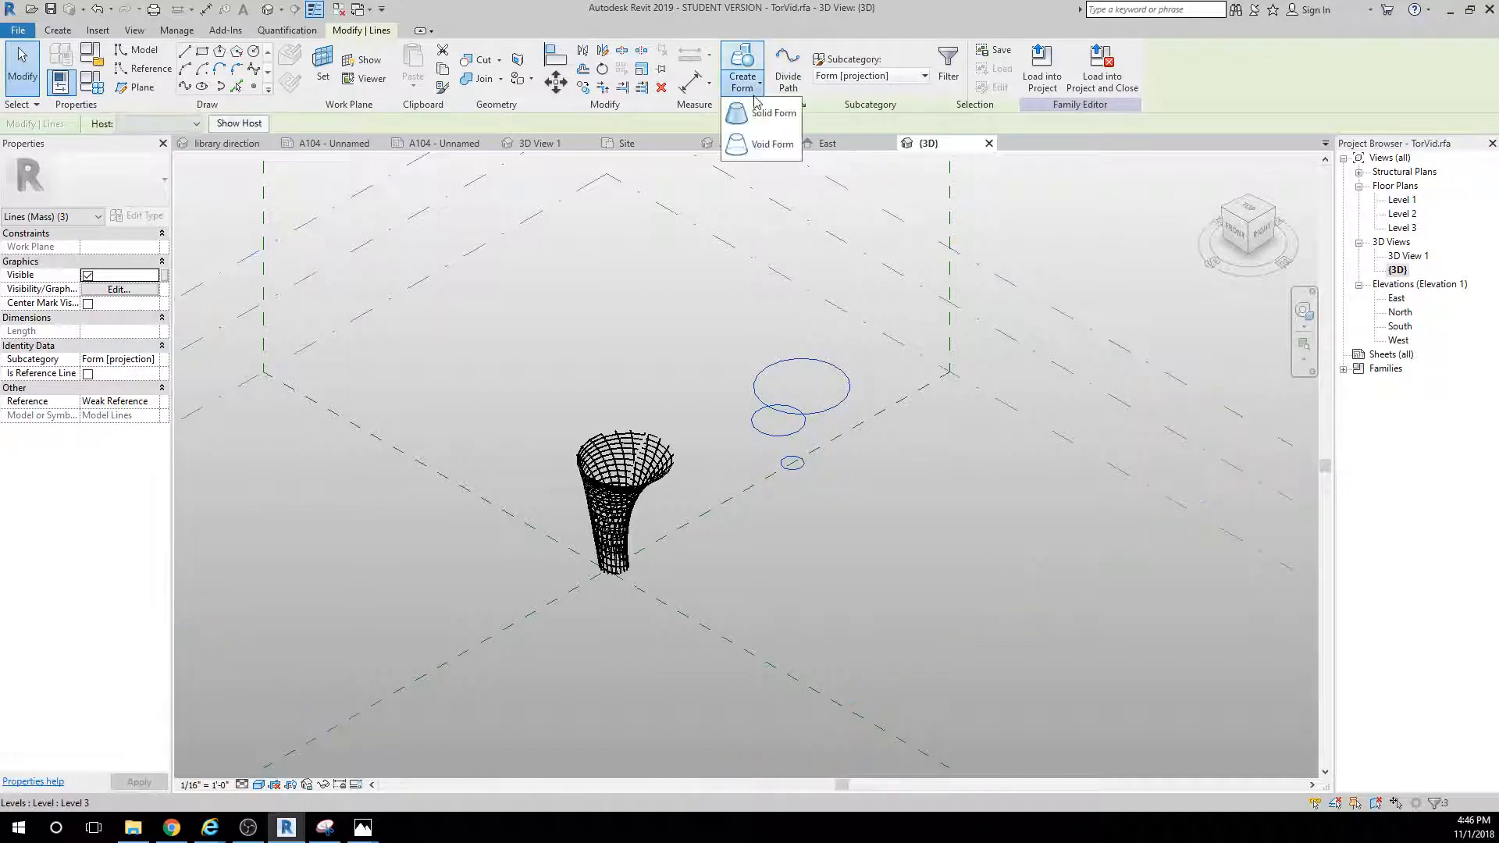
Loft the three circles into a twisted solid form and divide its curved surface into a grid.
click(773, 112)
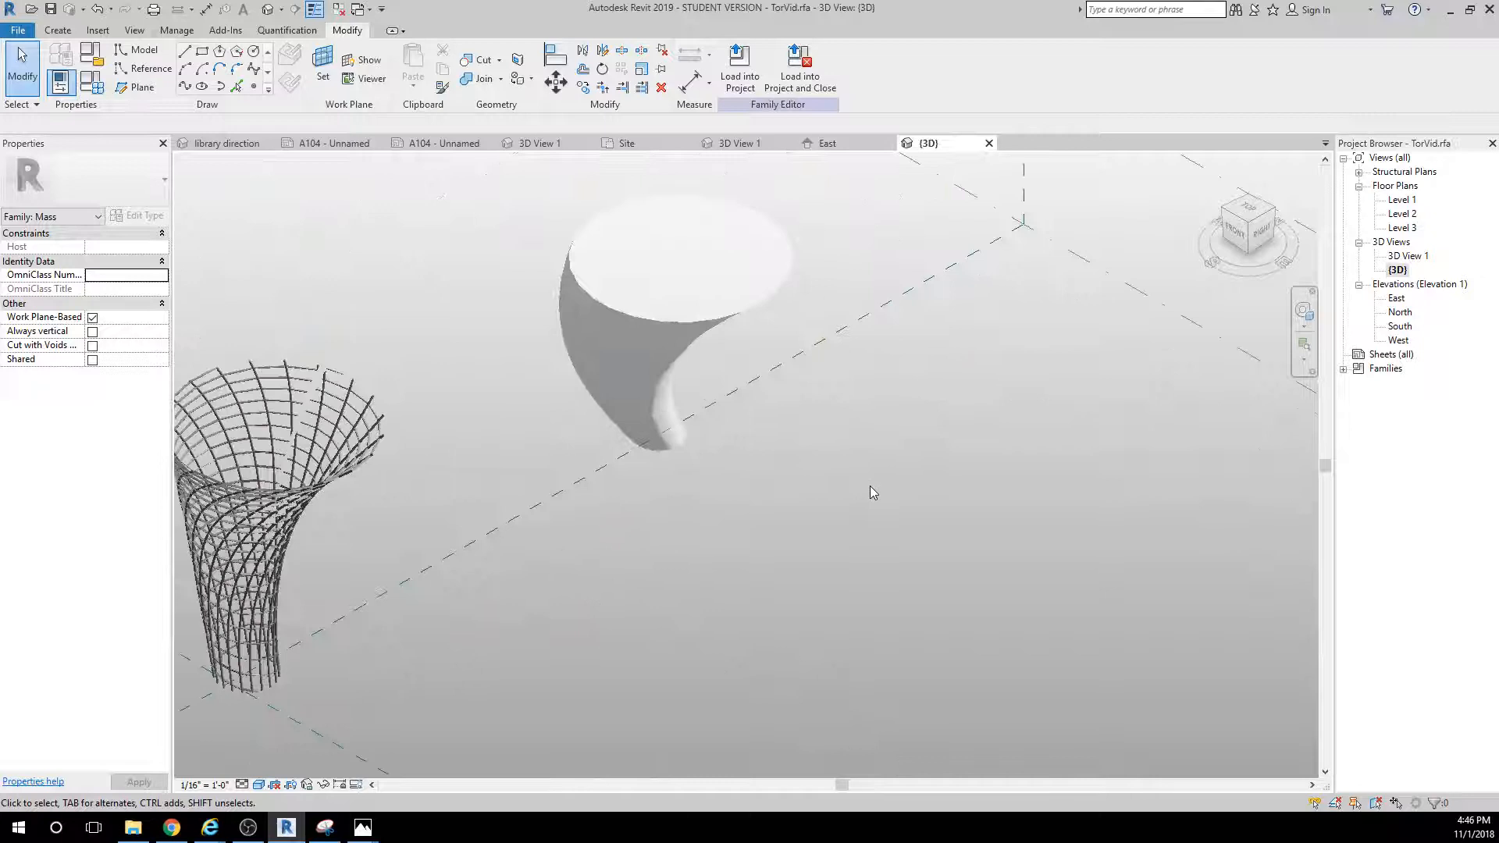
click(602, 367)
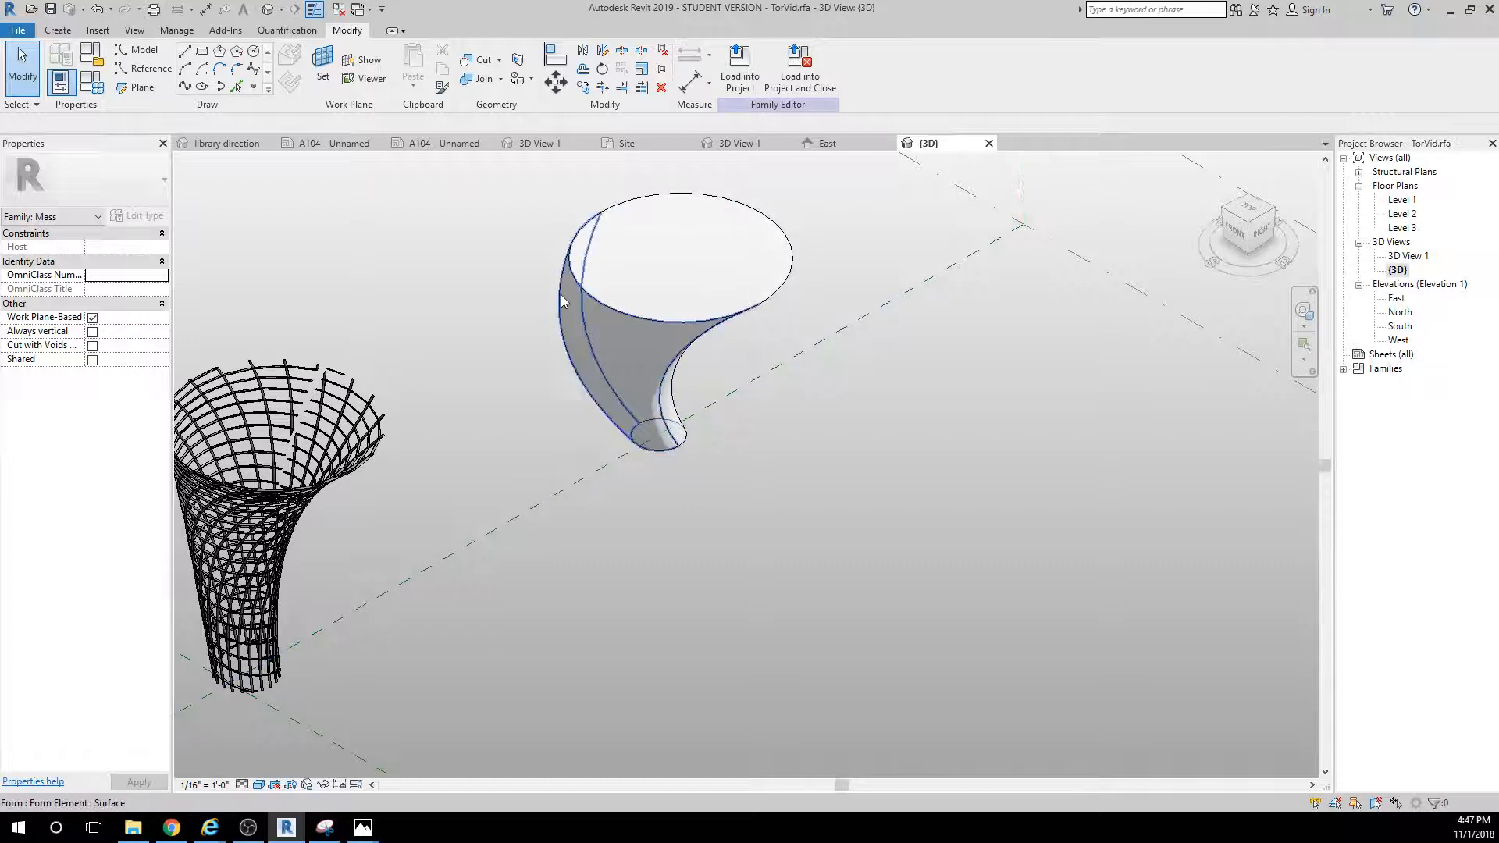
click(650, 307)
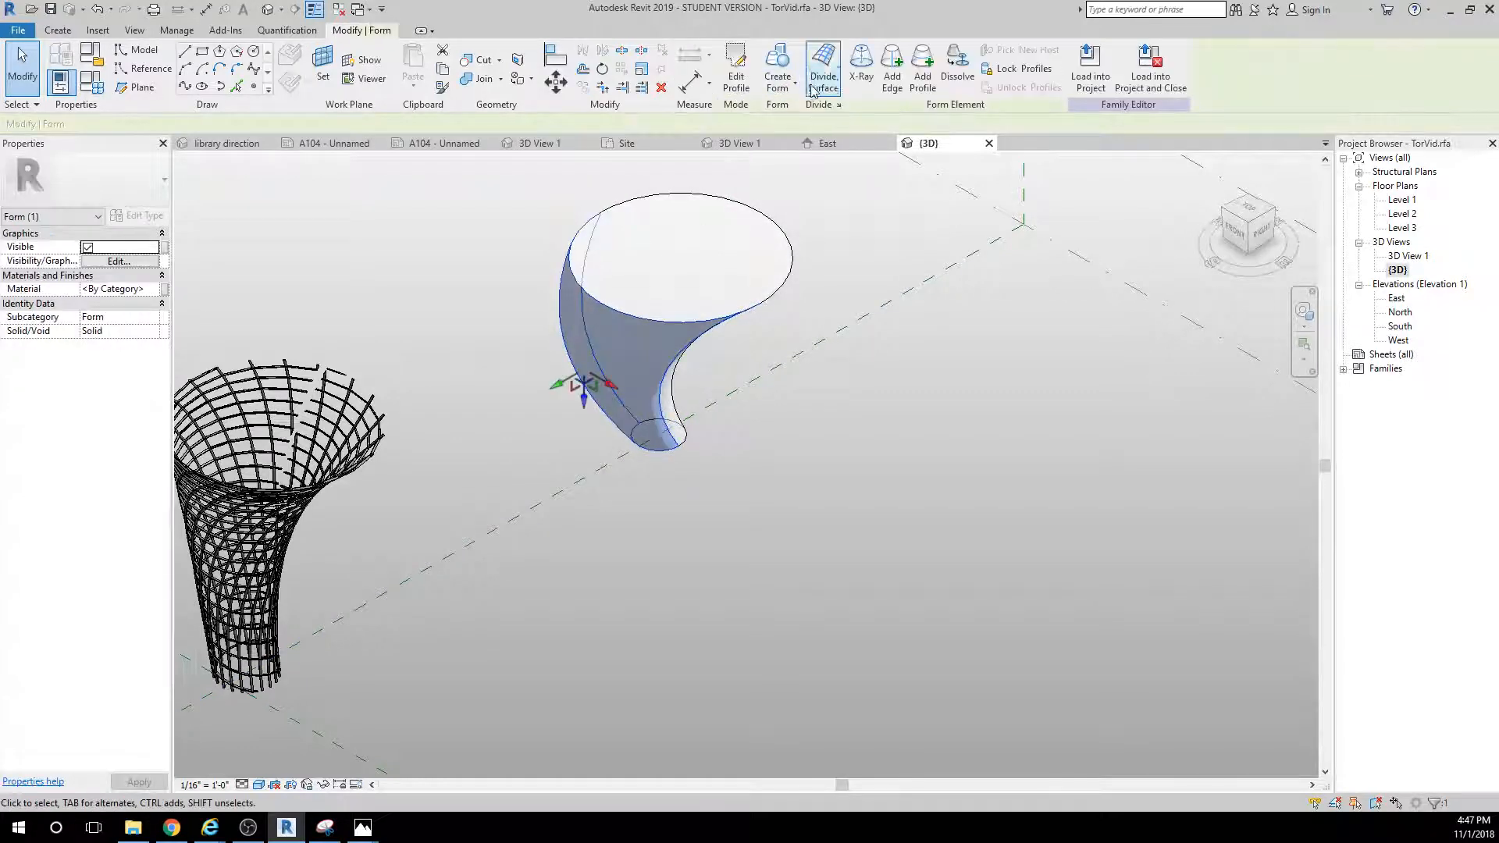
click(821, 72)
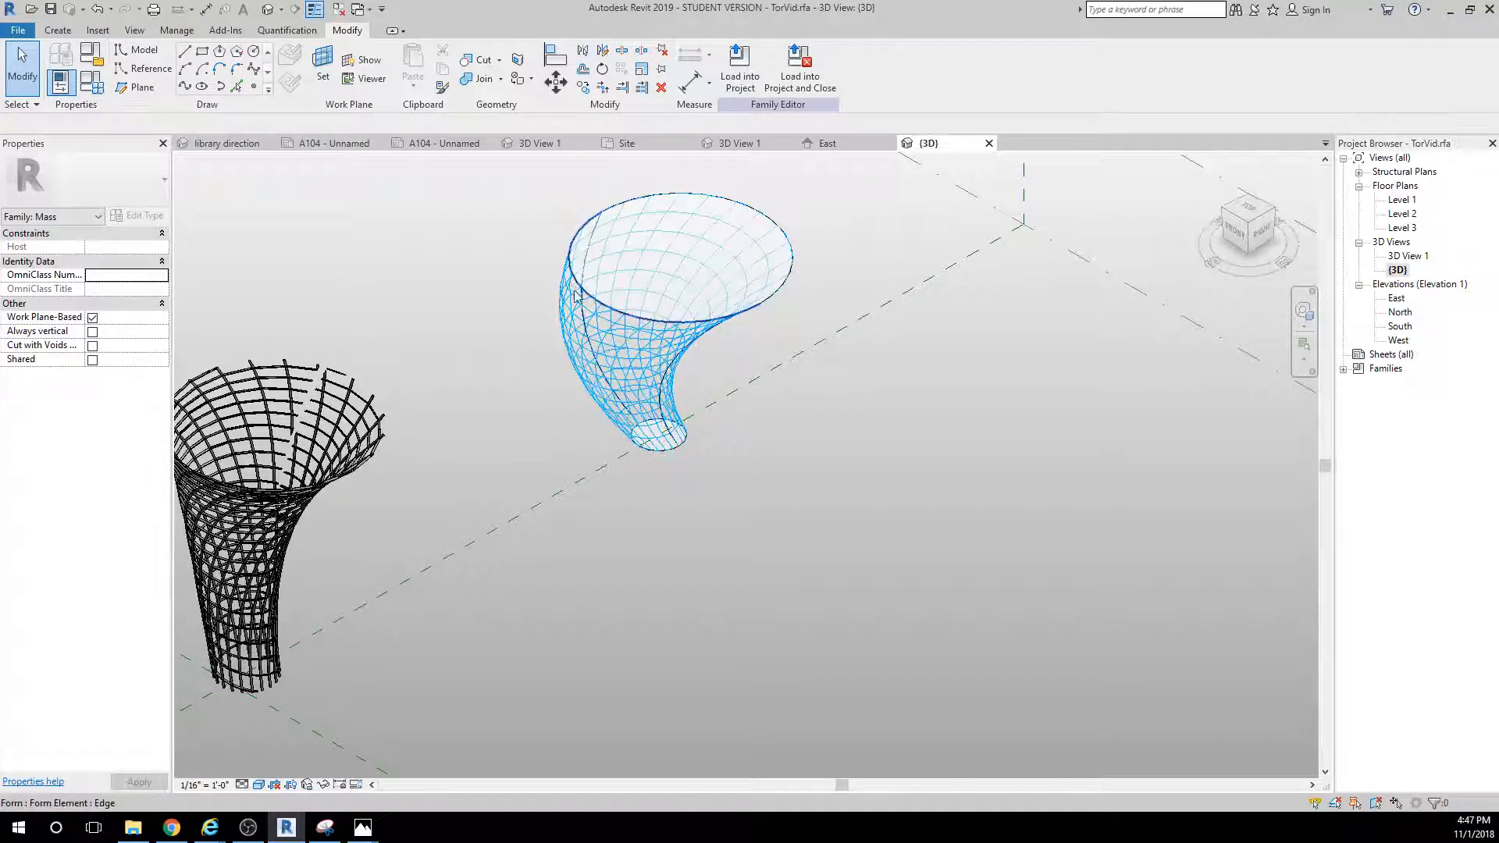
click(669, 268)
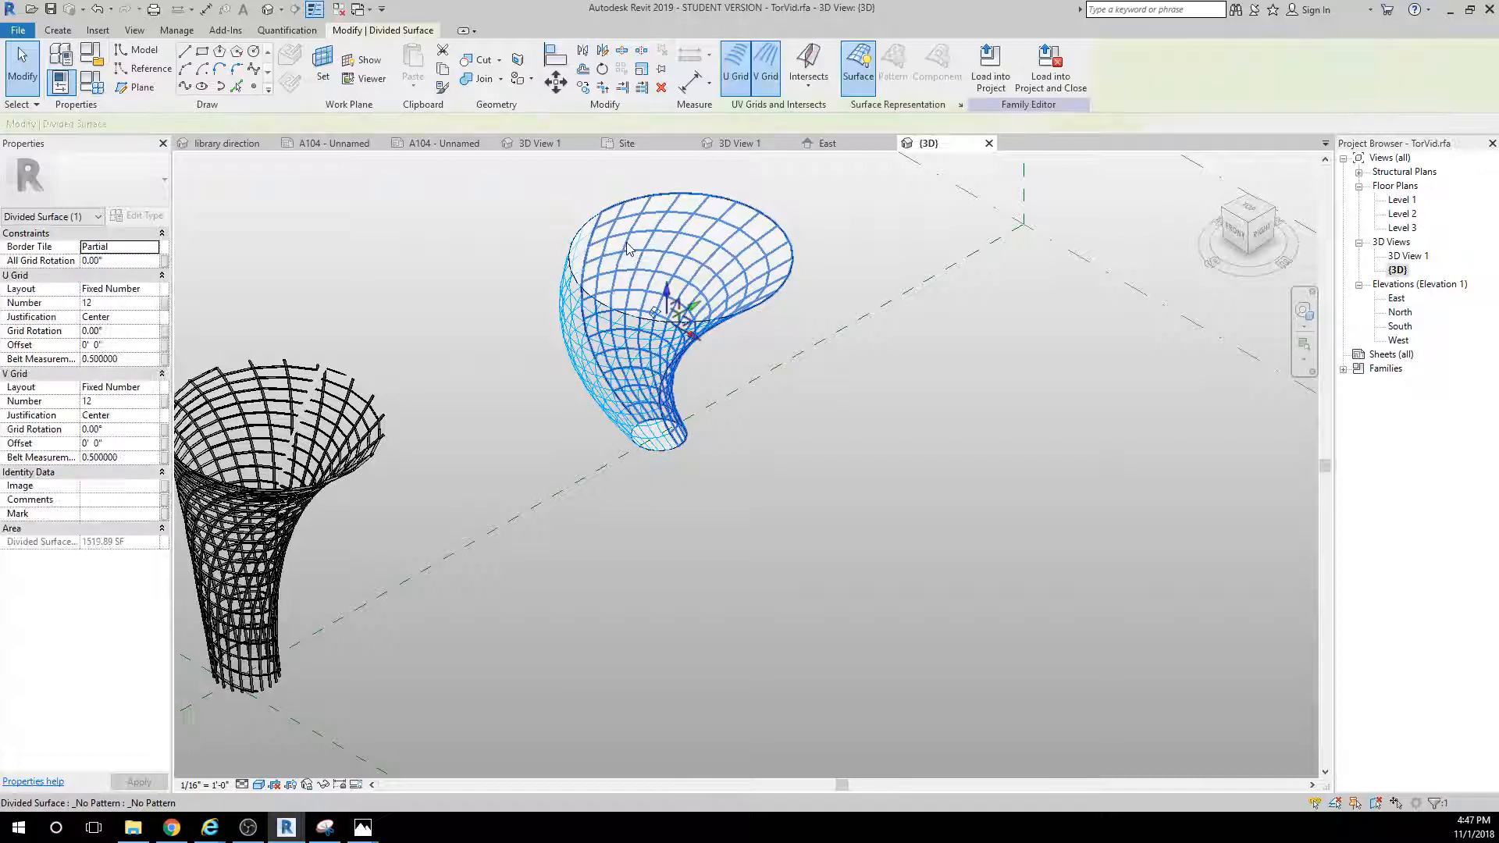
Orbit around both tornado forms to inspect the divided surface from new angles.
click(626, 248)
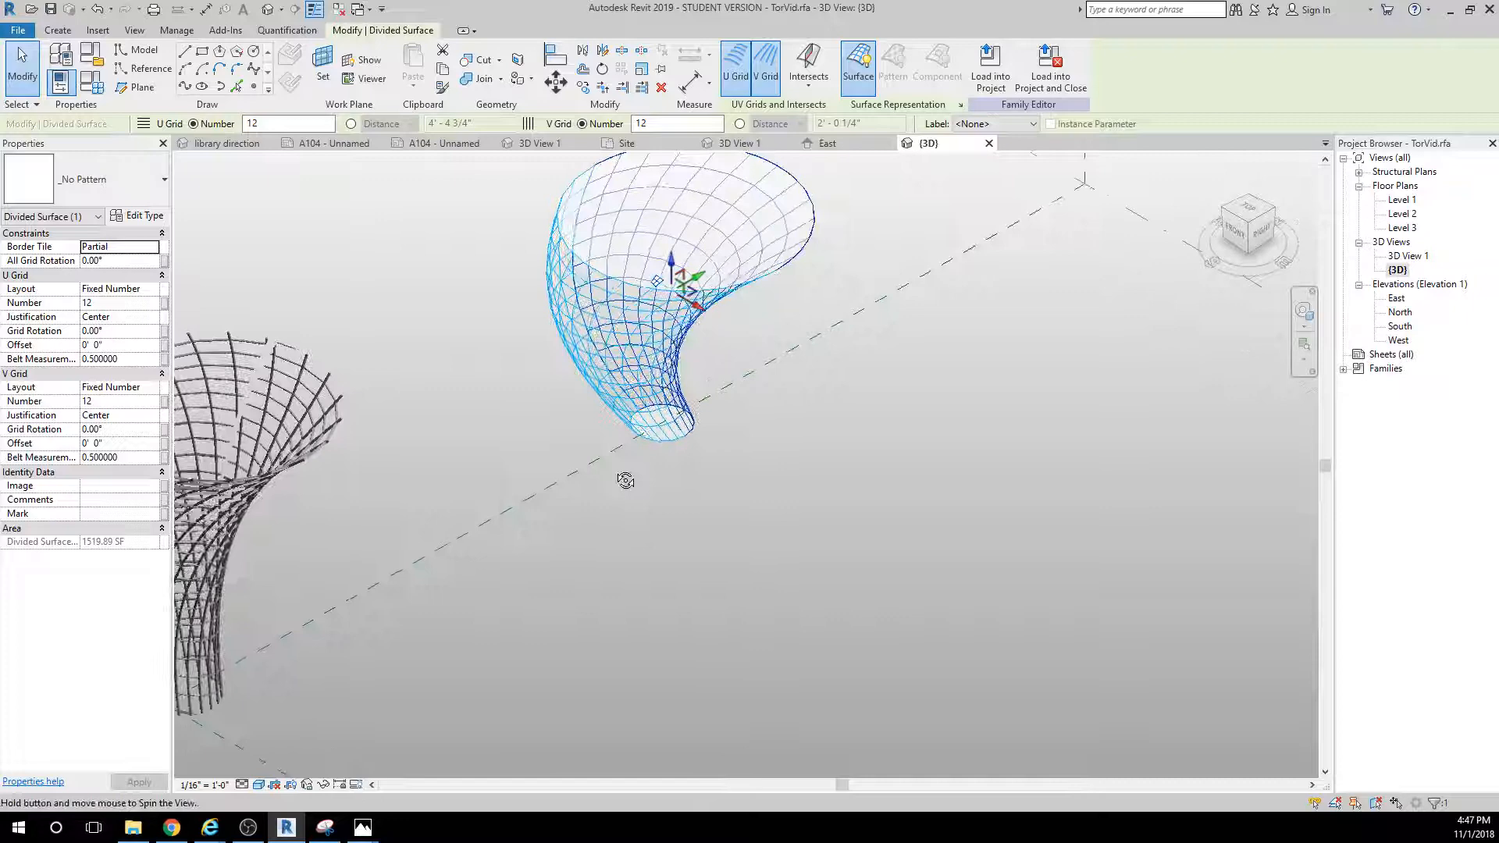
drag(625, 479, 521, 354)
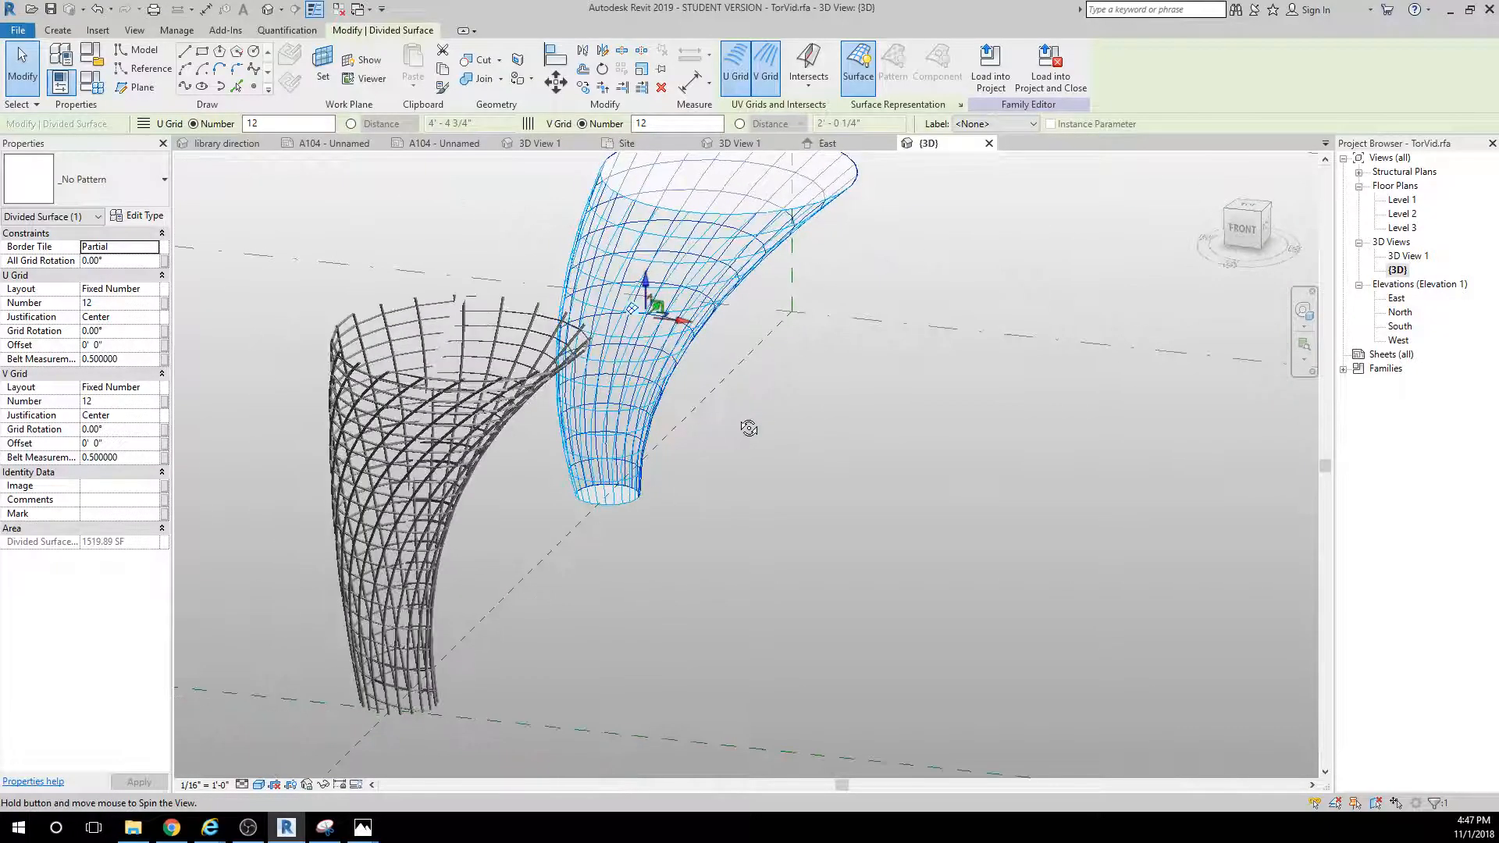
drag(750, 427, 641, 447)
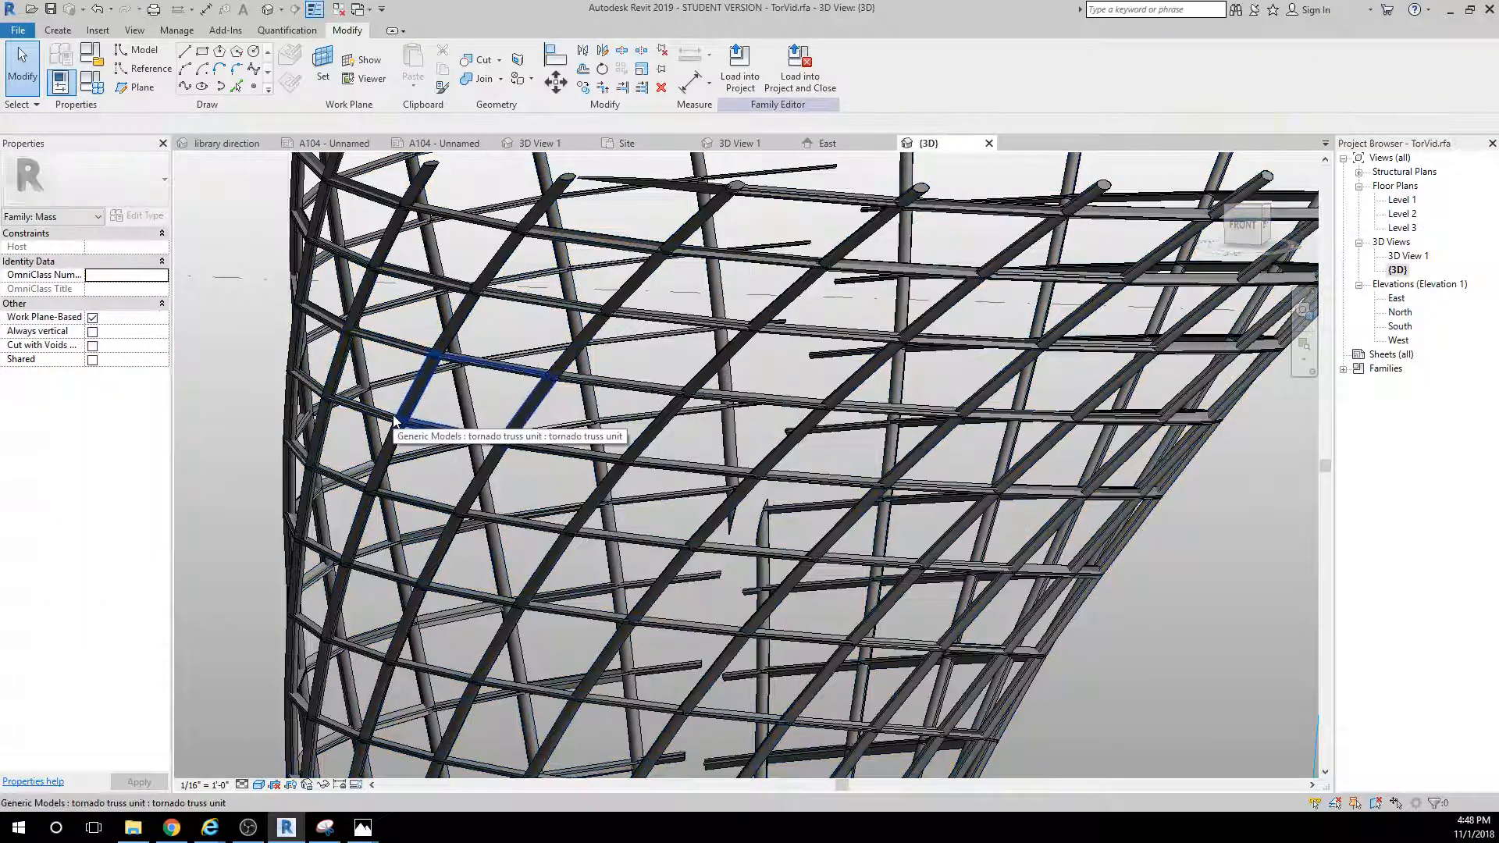
Open a duplicate 3D view zoomed tightly on the lattice's crossing truss members.
click(478, 383)
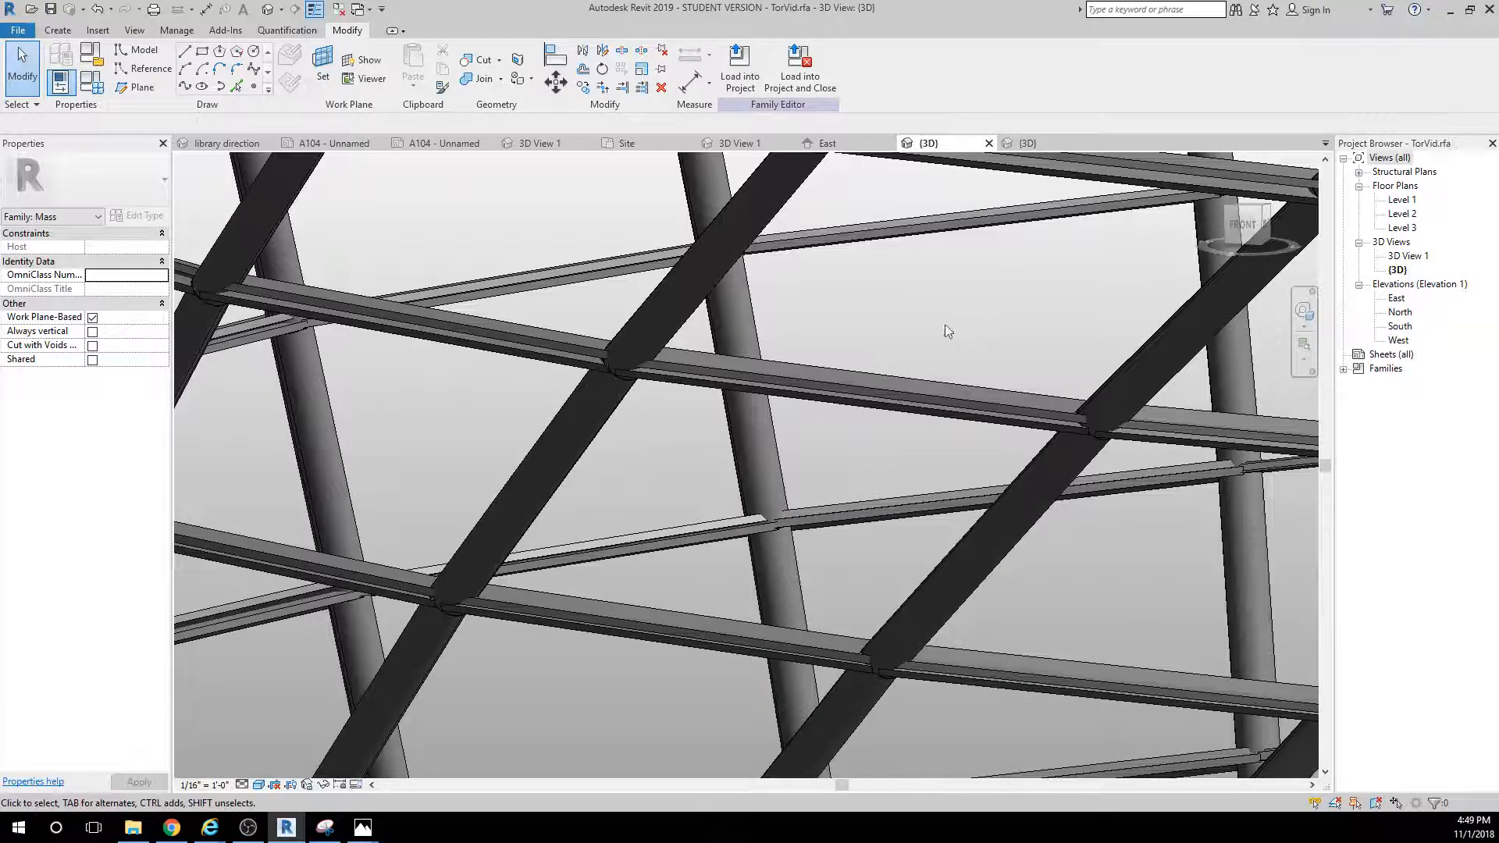
mouse_move(333, 144)
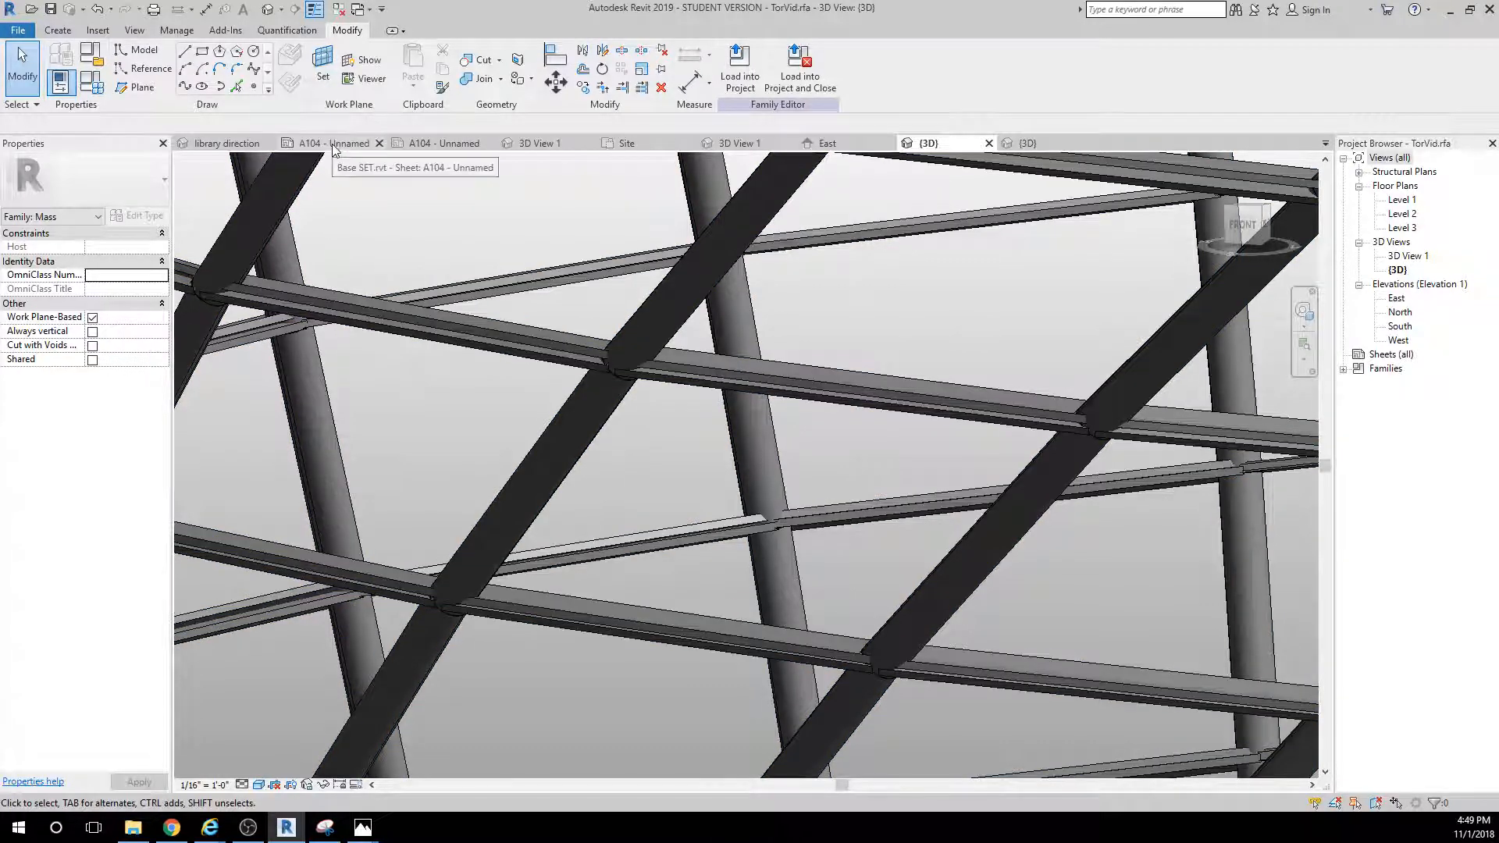
Switch to the 'library direction' 3D view with the yellow lattice beside the glass facade.
click(226, 144)
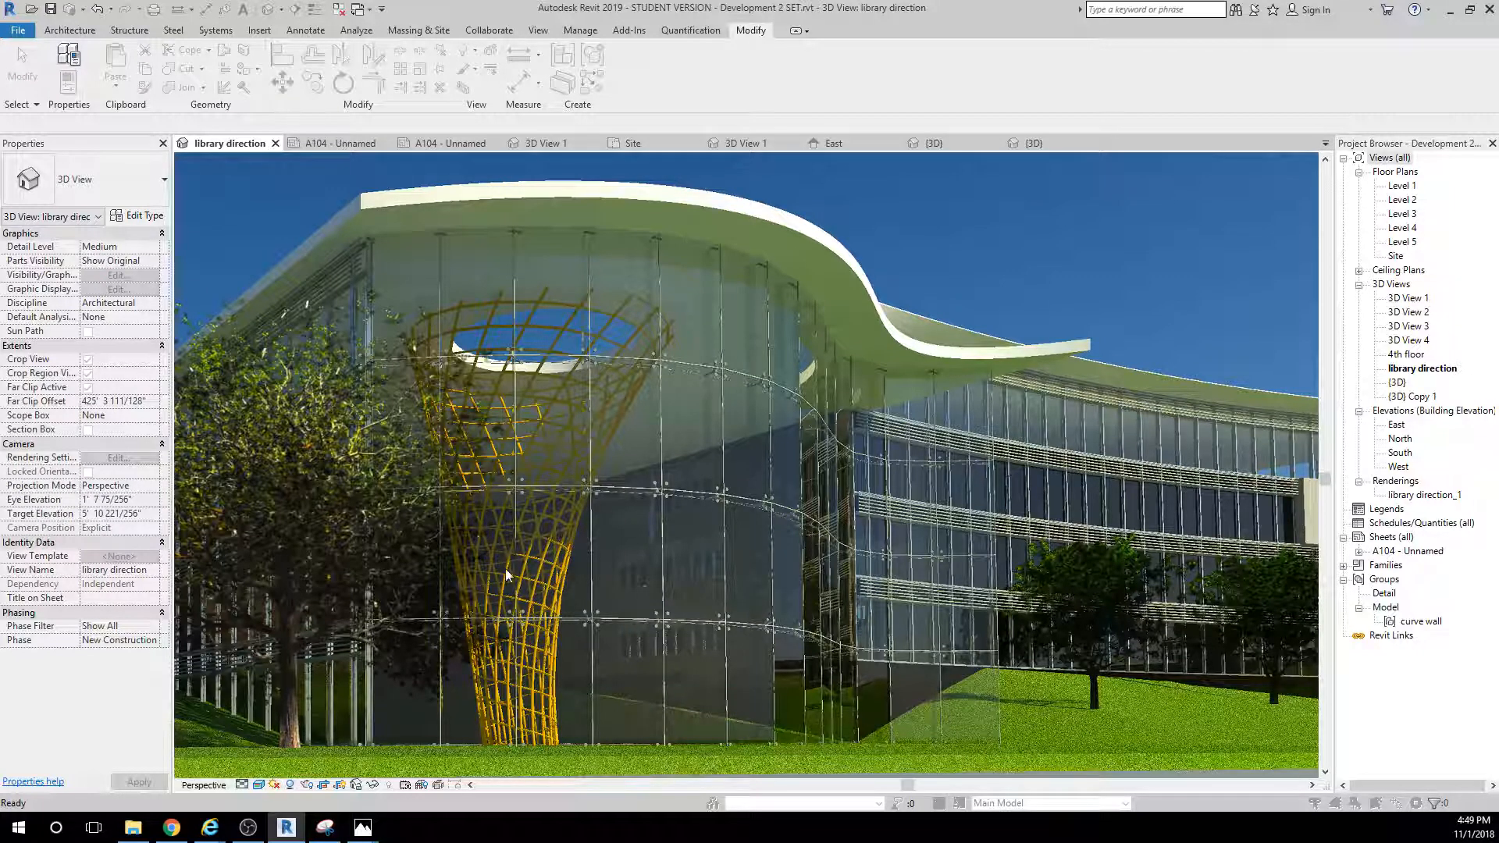
mouse_move(665, 734)
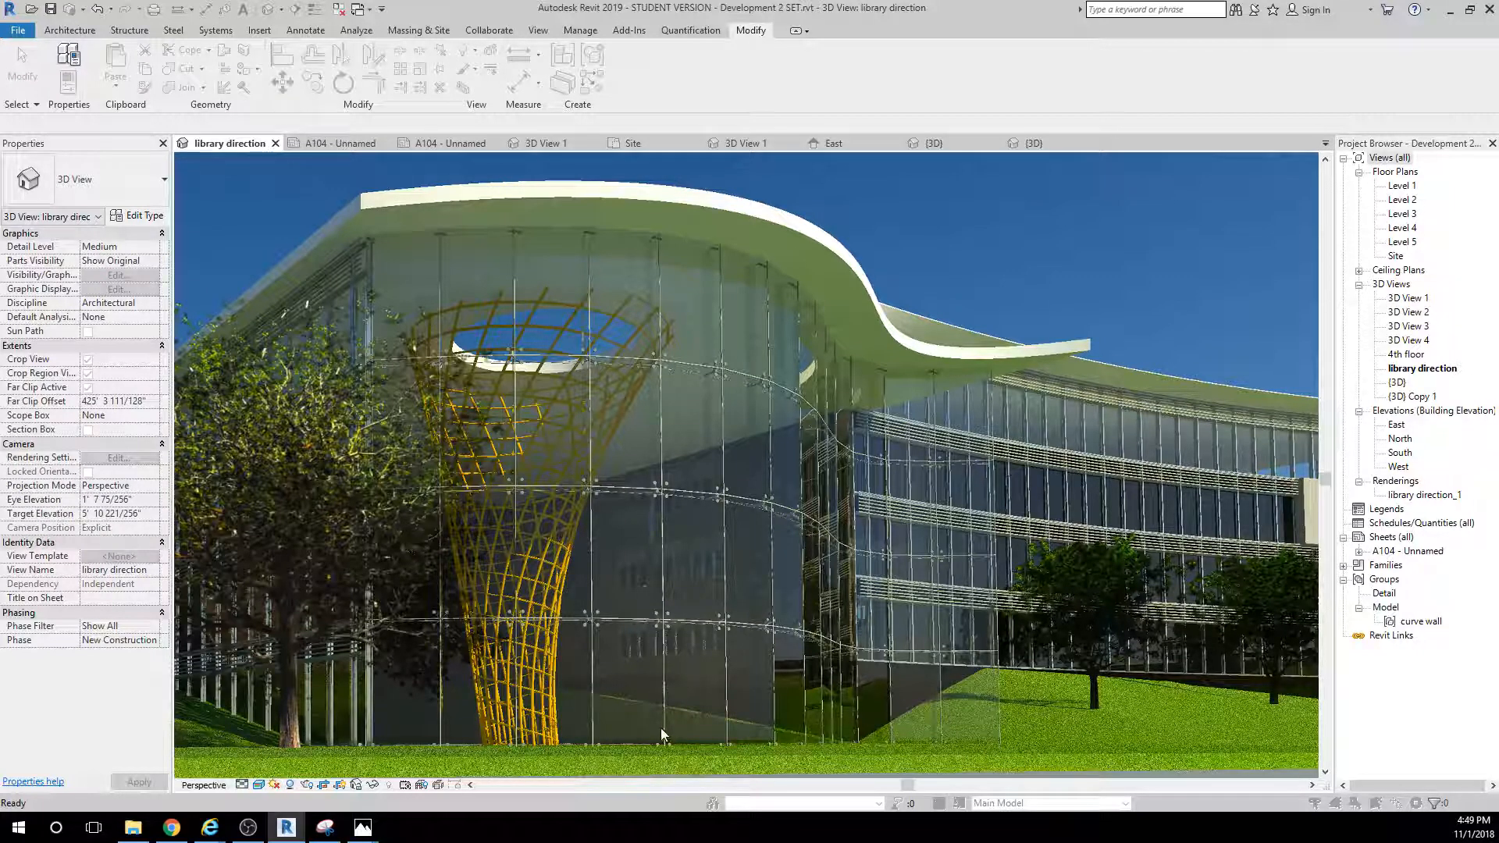